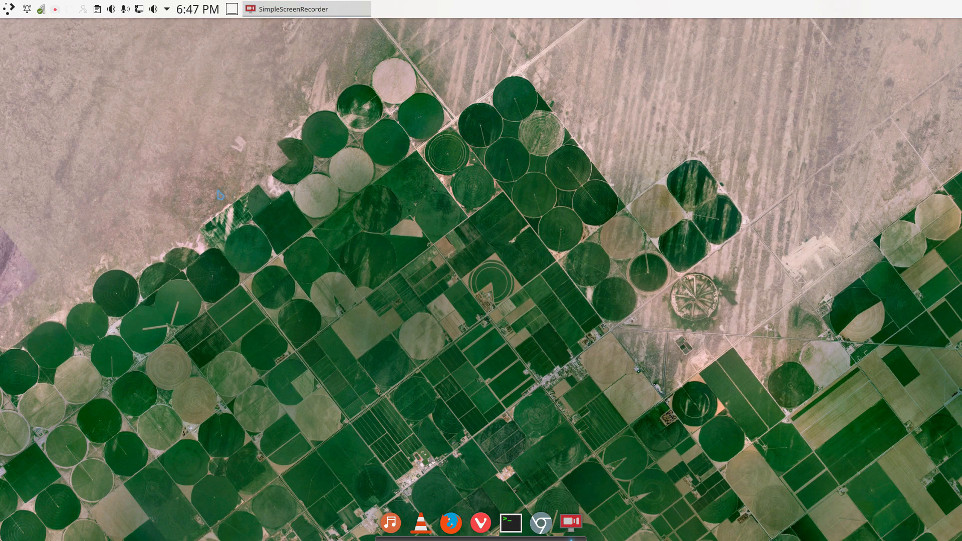
Open a terminal from the dock and run inxi -b for a short hardware, graphics, network and drive report
left_click(511, 522)
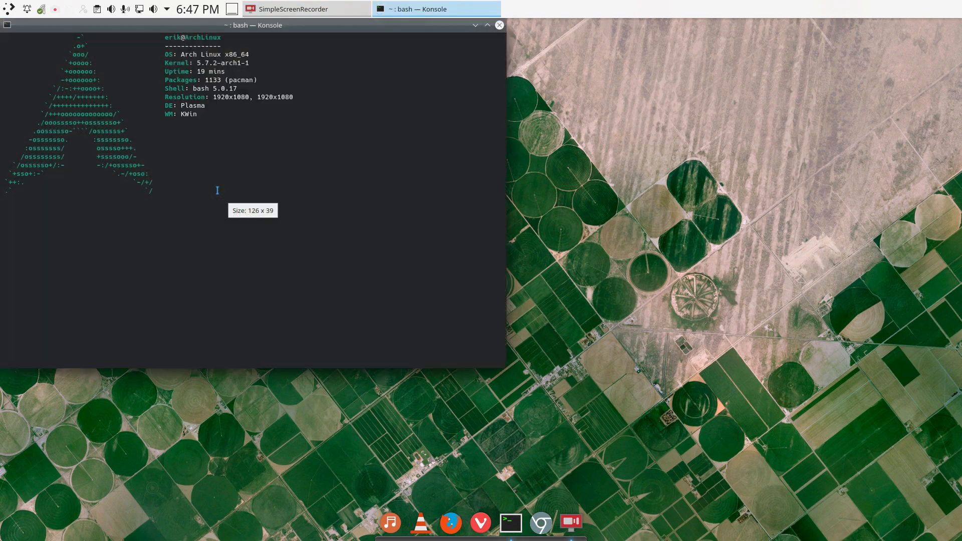
key("Return")
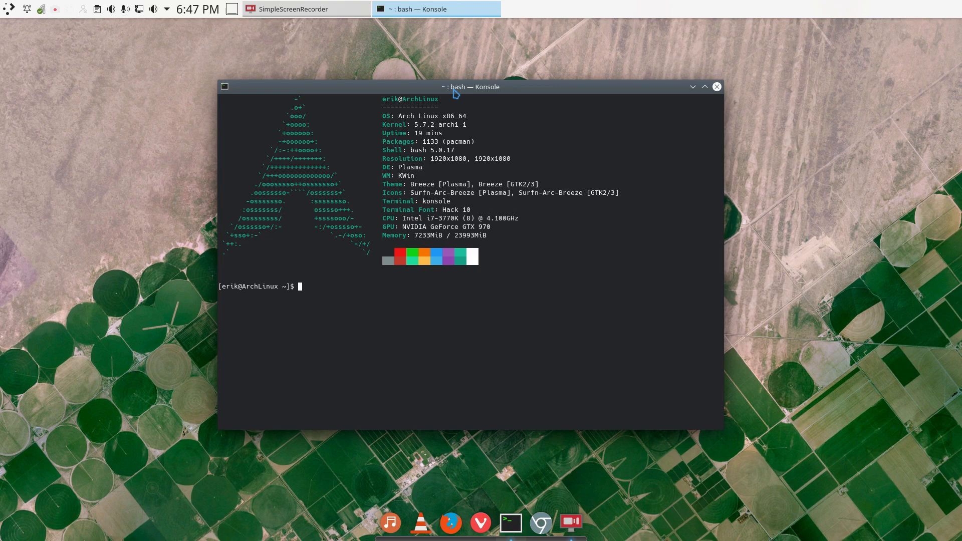
type("inwx")
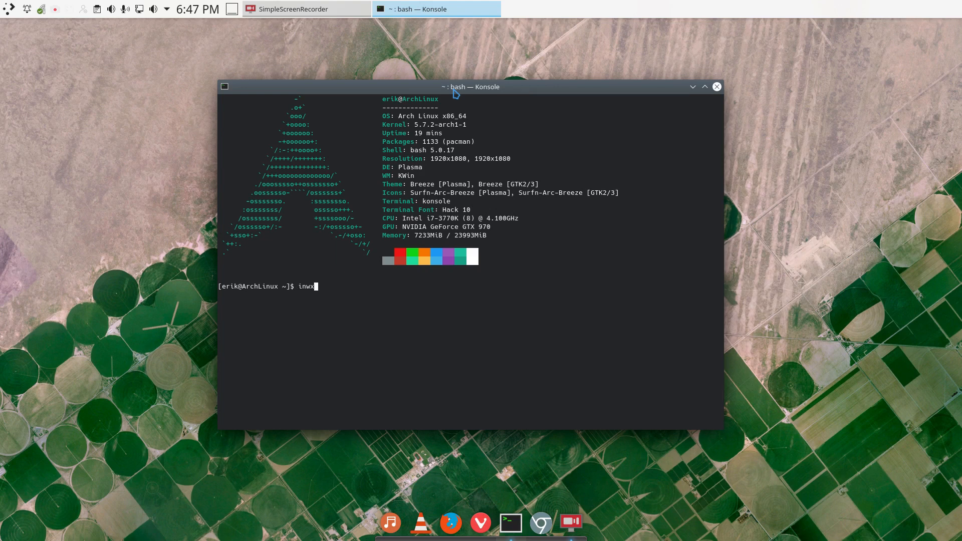
type("i -b")
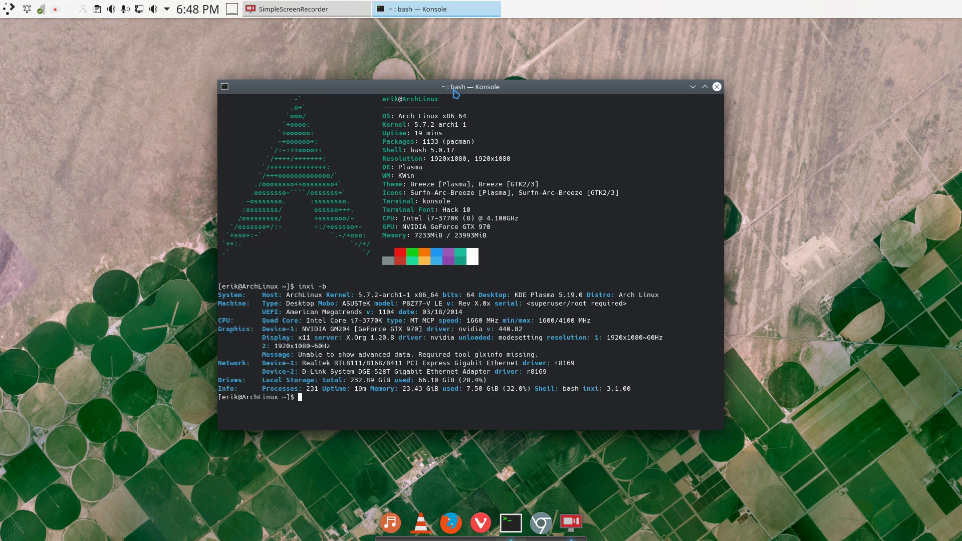
double_click(470, 328)
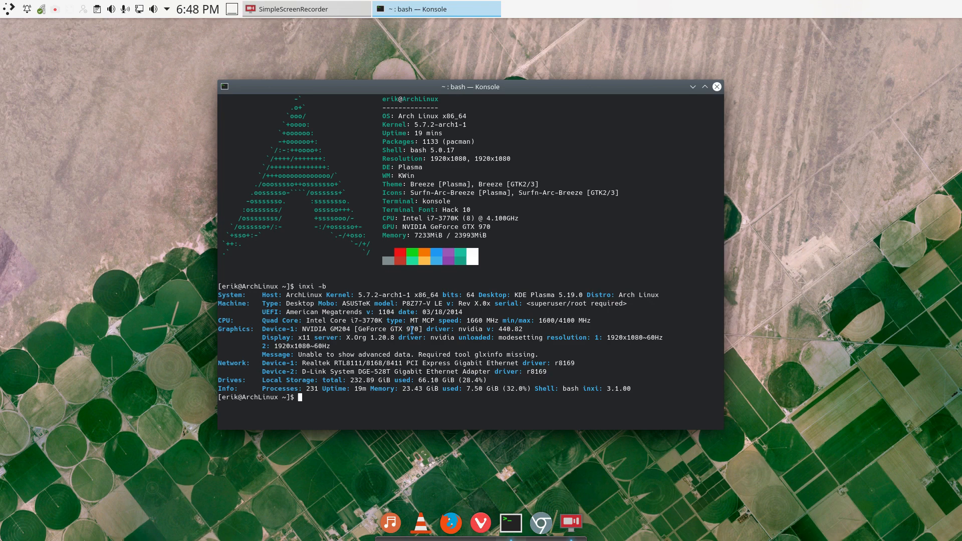
mouse_move(356, 394)
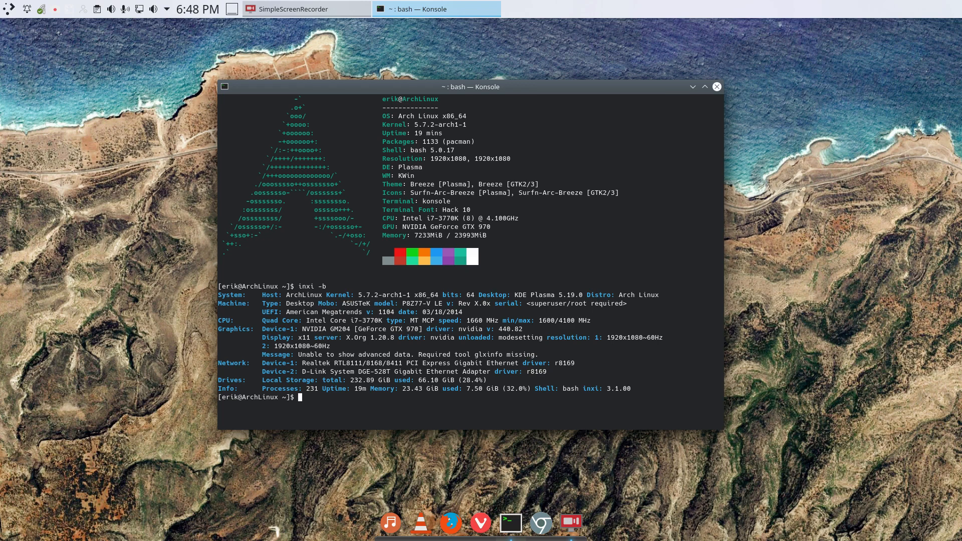
Run last, man last, last --help and last -F to view login history with full dates
type("last")
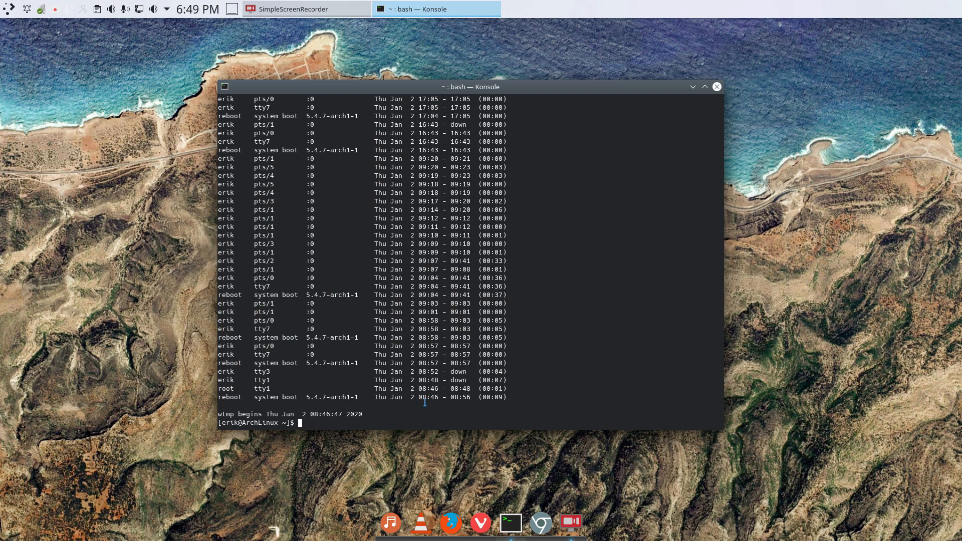
type("man last")
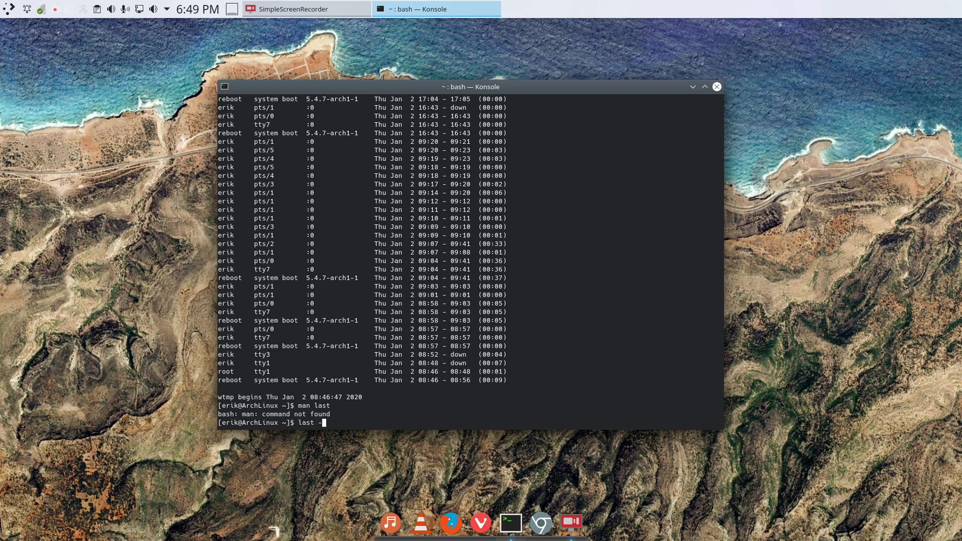
type("--help")
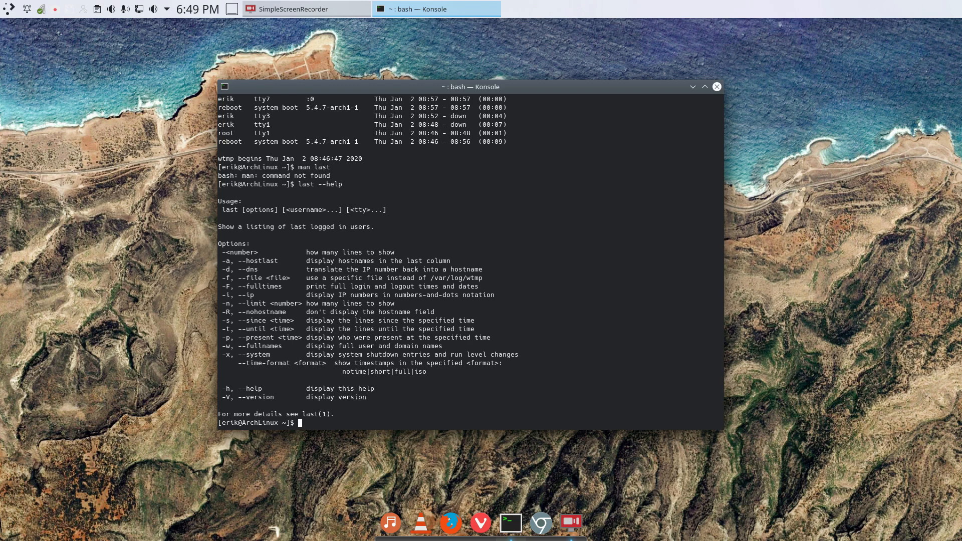
type("last --help")
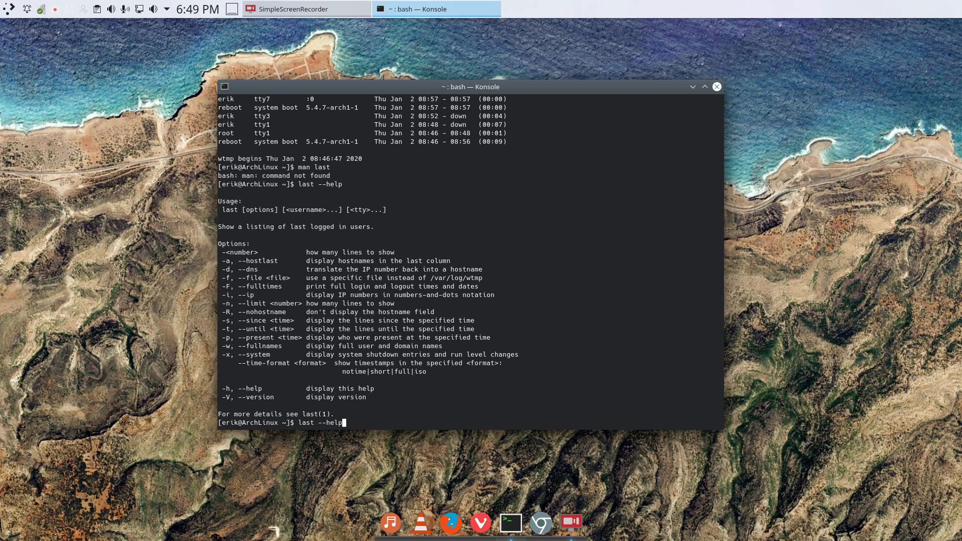
type("last -F")
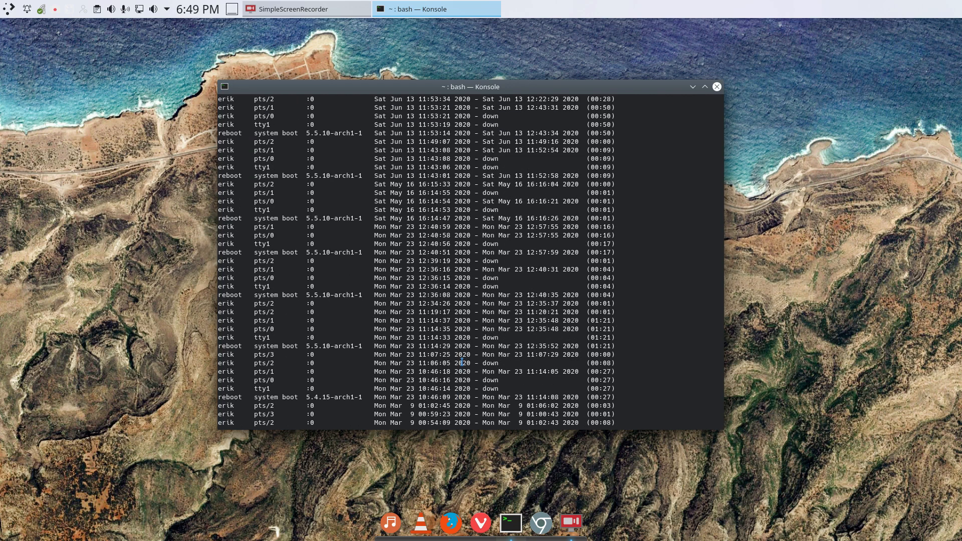
type("last -F")
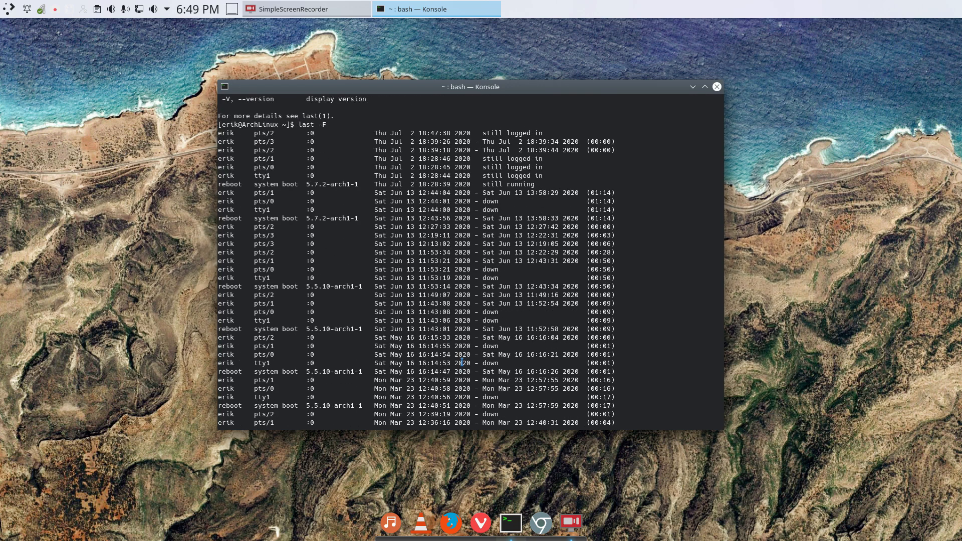
Highlight the Jun 13 login date, then type and clear an update command
double_click(403, 192)
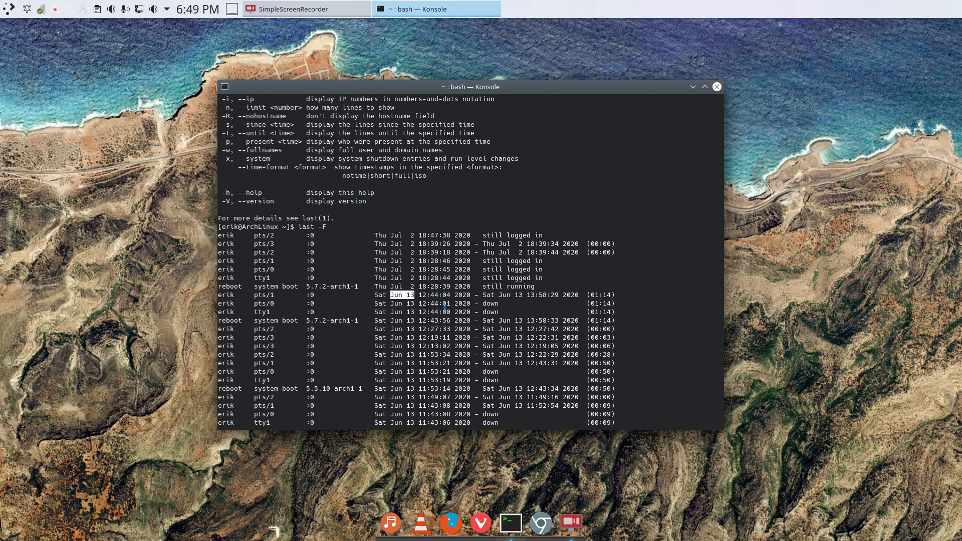
type("ux ~]$")
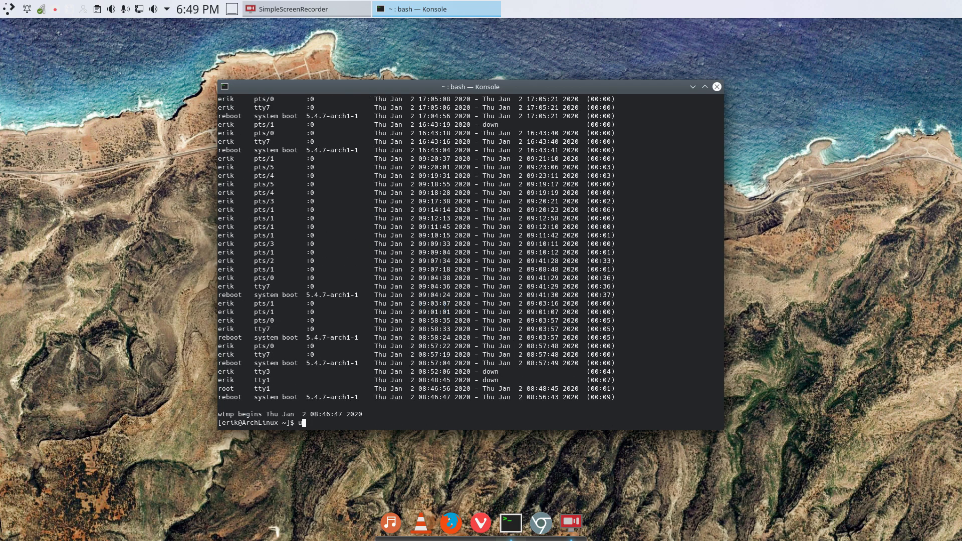
type("update")
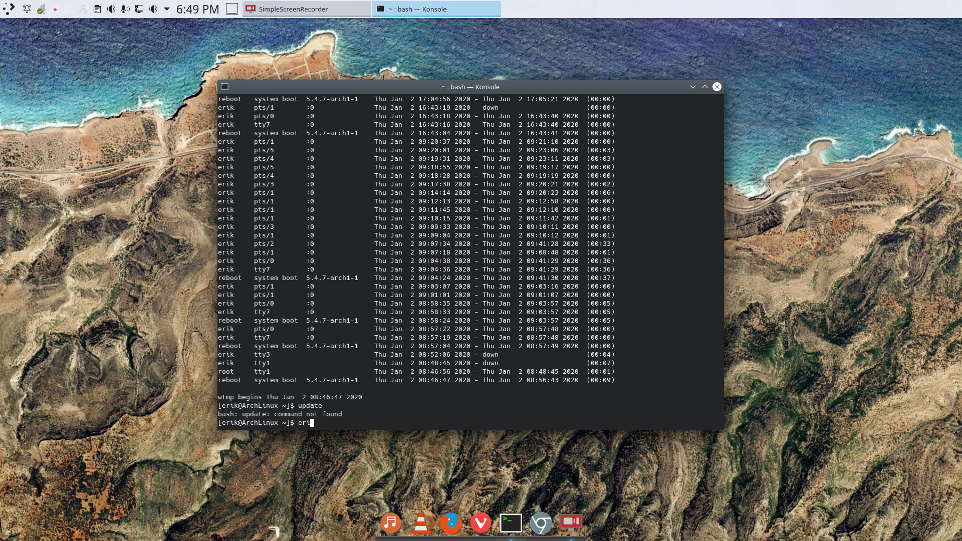
key("BackSpace")
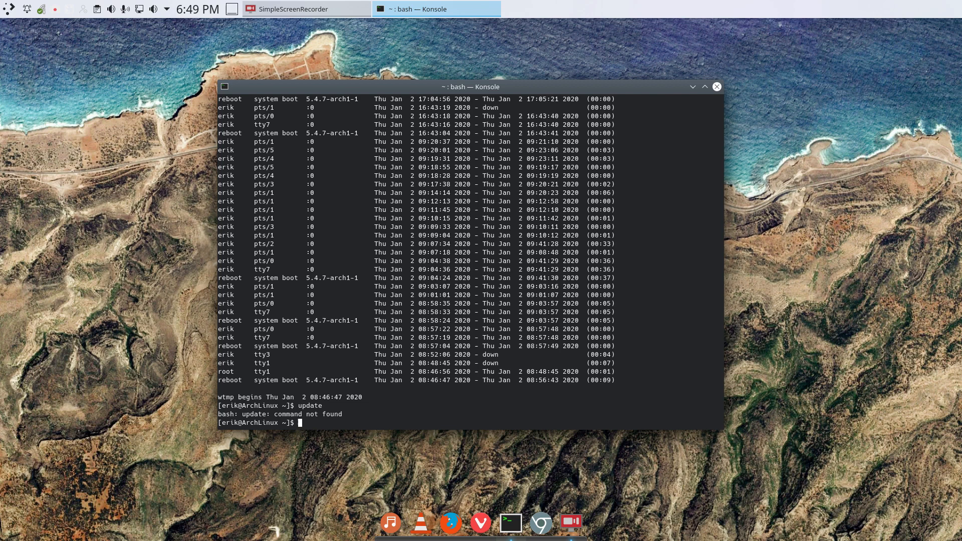
Start sudo pacman -Syyu for 222 packages and confirm installed nvidia is 440.82-21
type("sudo pacman -Syyu")
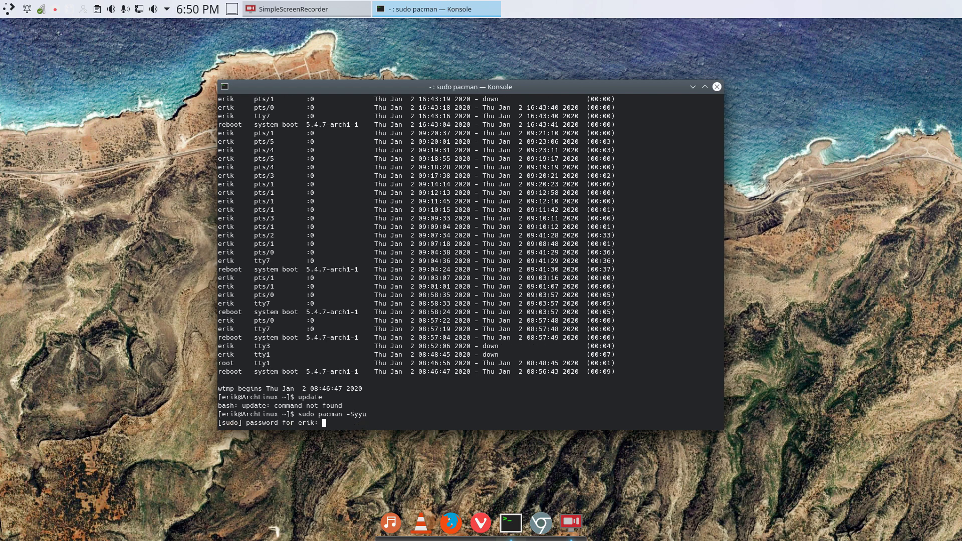
key("Return")
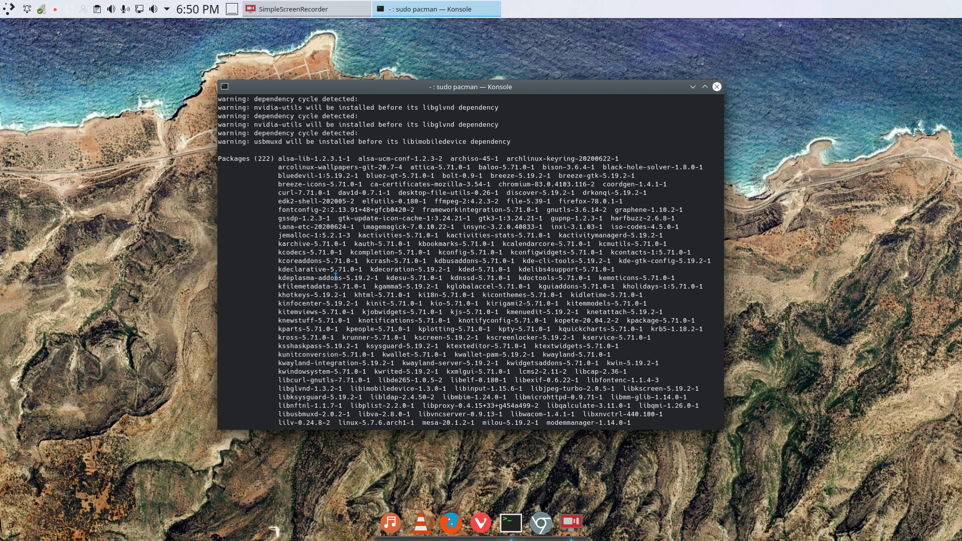
scroll("down", 3)
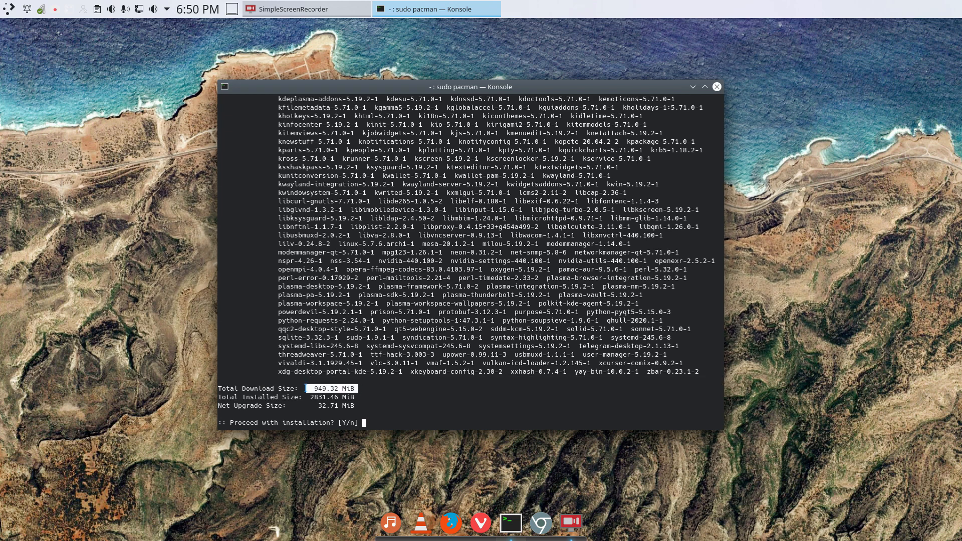
type("y")
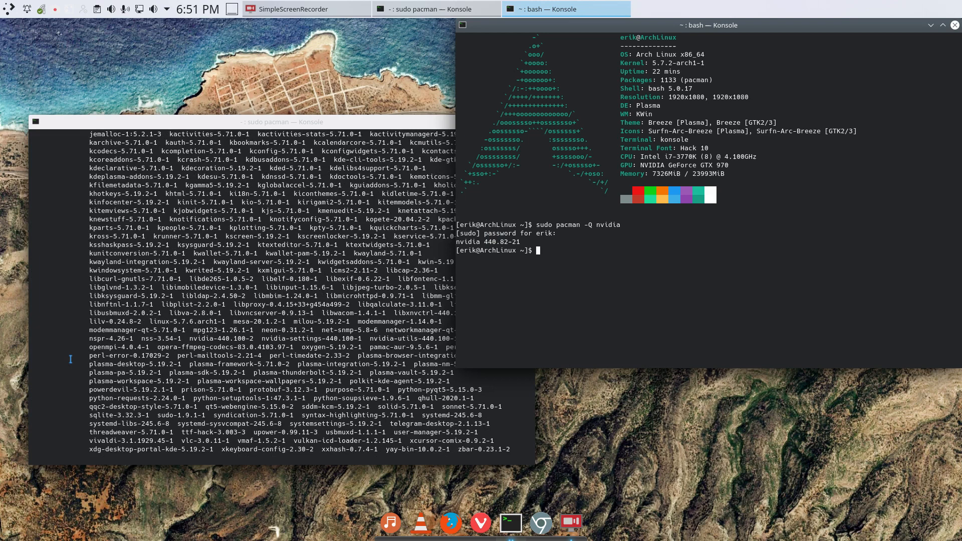
Confirm the upgrade with y and scroll the package list to nvidia-440.100-2
type("y")
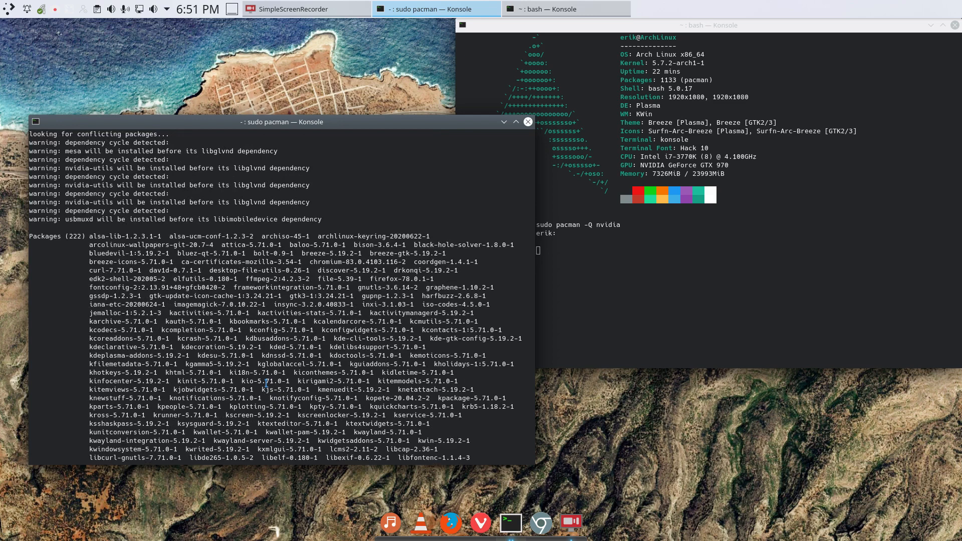
type("y")
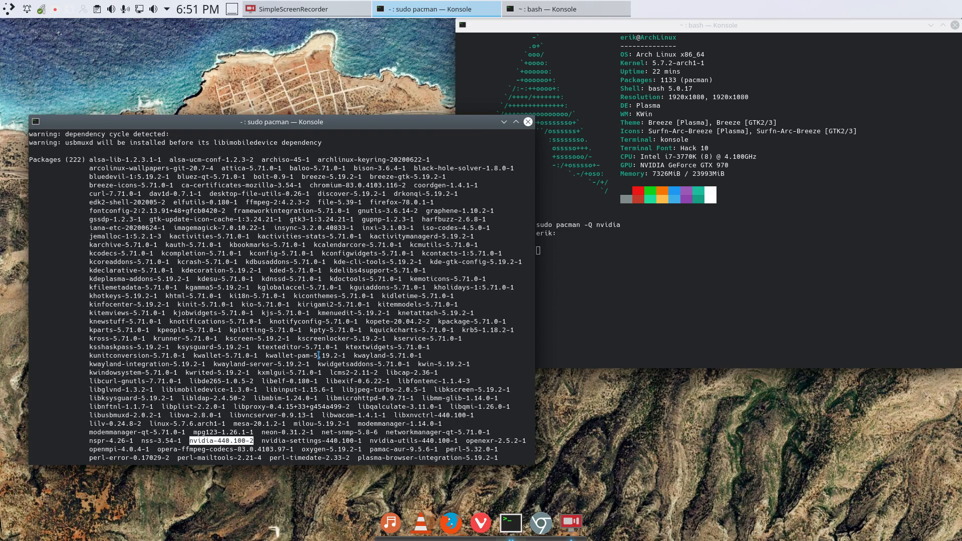
scroll("down", 3)
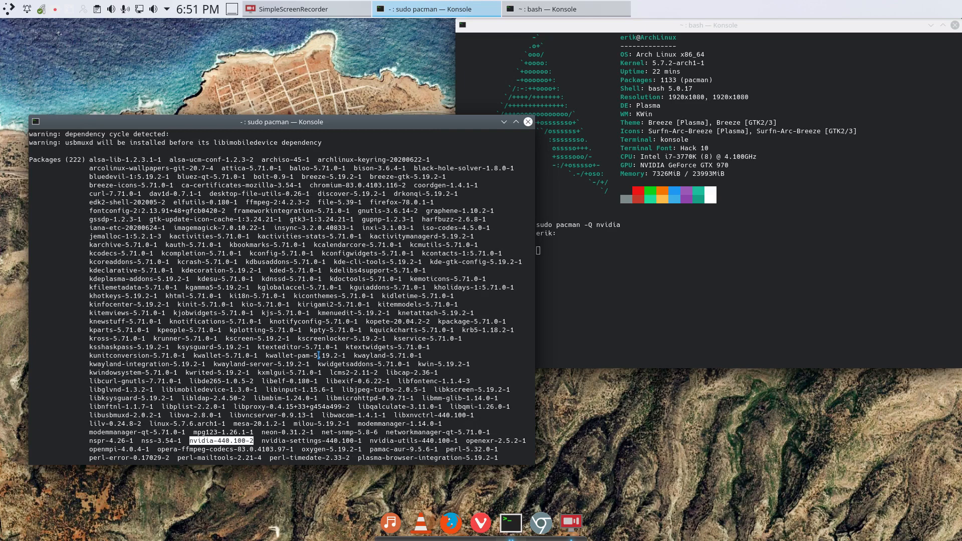
scroll("down", 3)
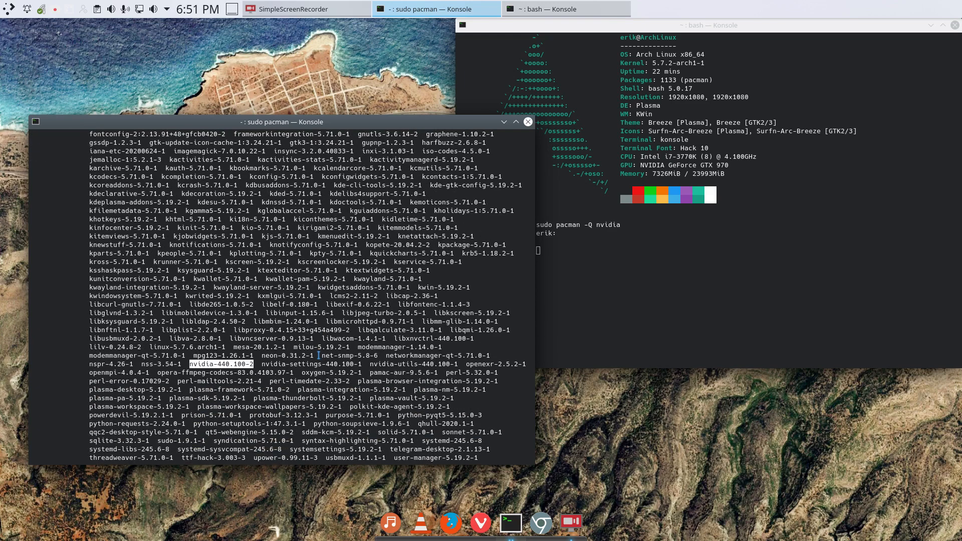
scroll("down", 3)
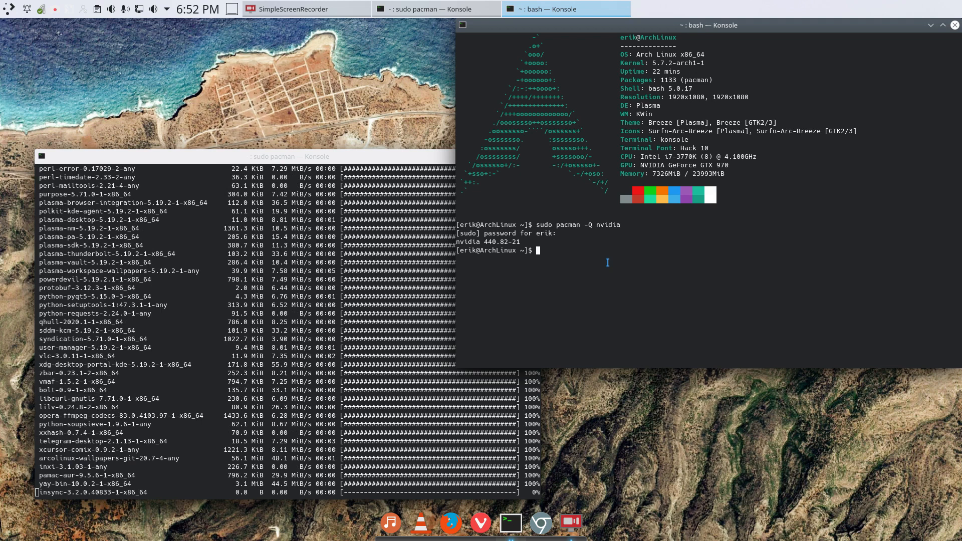
Look up man pacman, then try sudo pacman -S man-db, hitting the database lock error
type("man pacman")
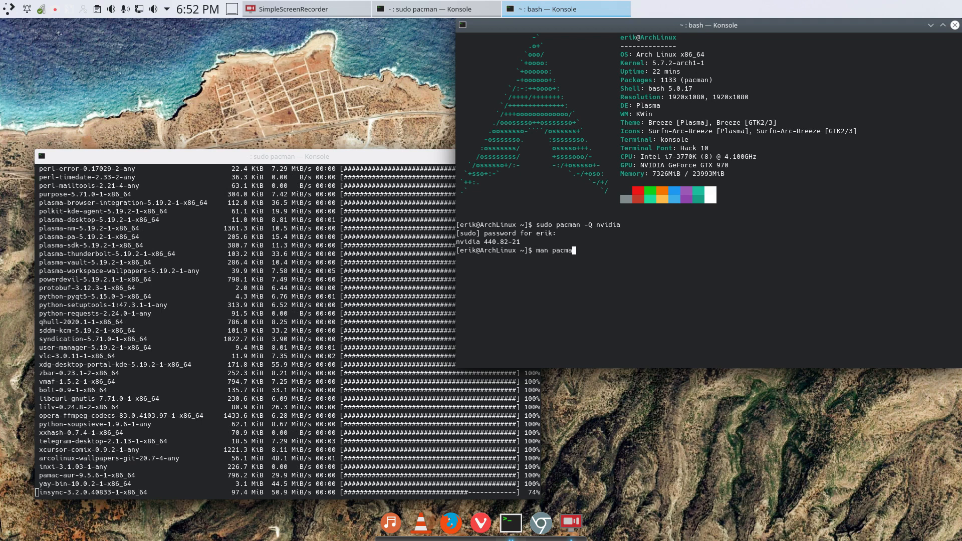
key("Return")
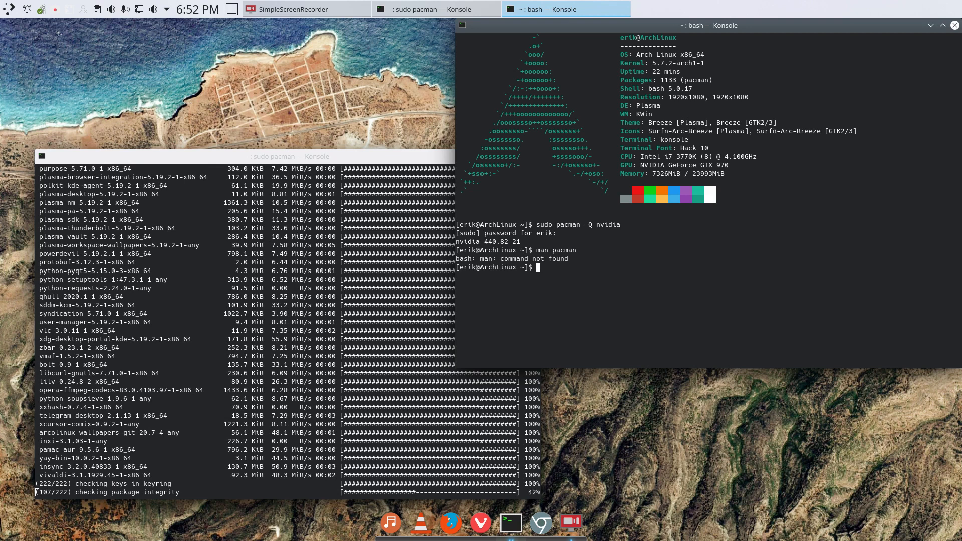
type("sudo")
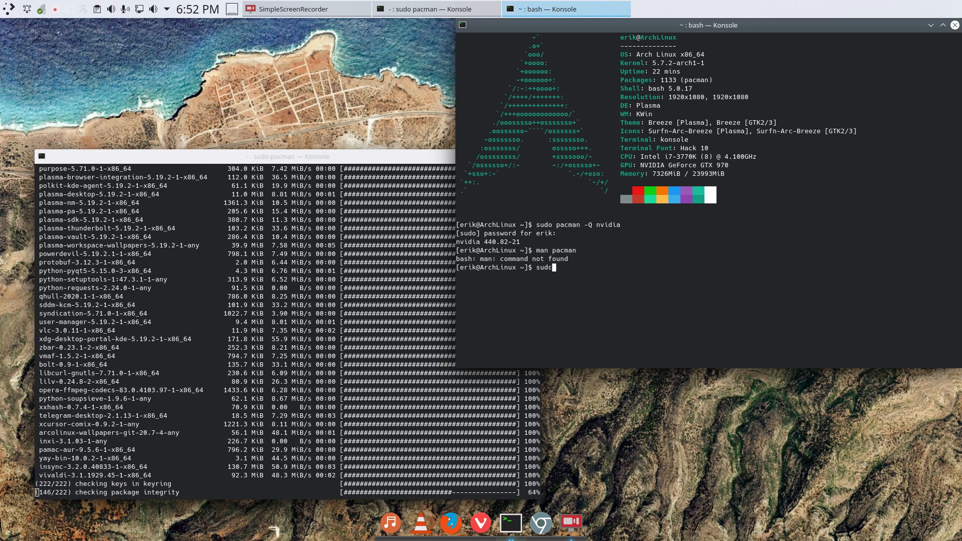
type("pamcan -S")
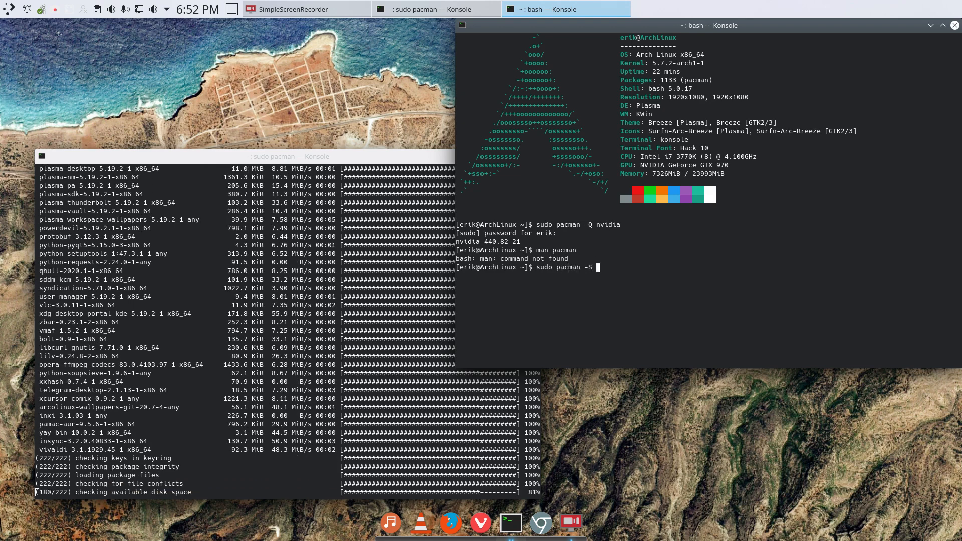
type("man-db")
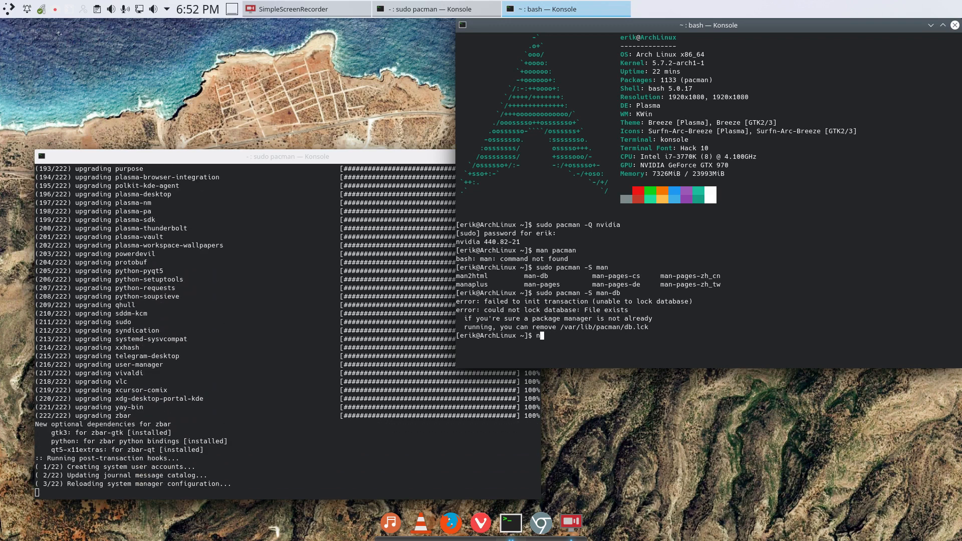
Open /var/lib/pacman/db.lck in nano, then retry installing man-db with libpipeline
type("ano /")
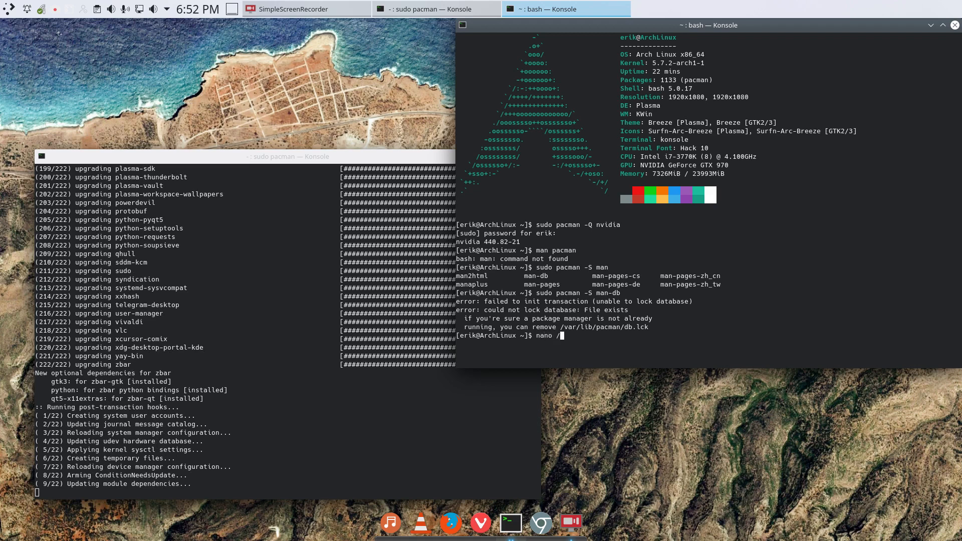
type("cv")
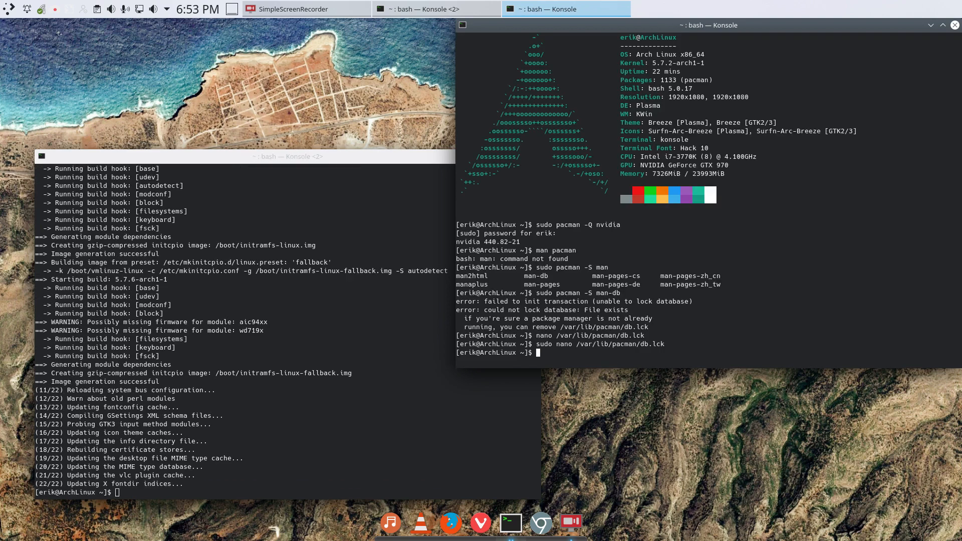
type("sudo pacman -S man-db")
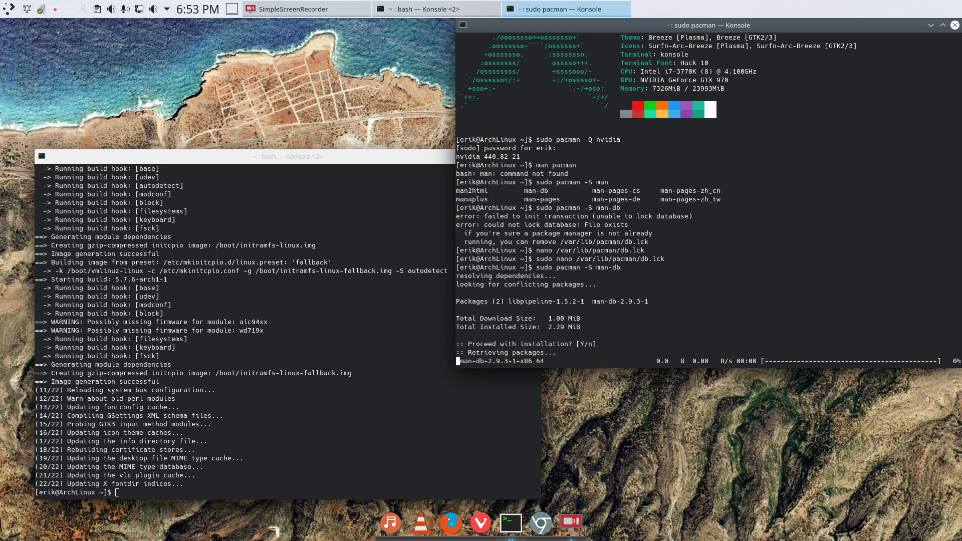
Open man pacman and scroll through its transaction, upgrade and query options
type("man pacman")
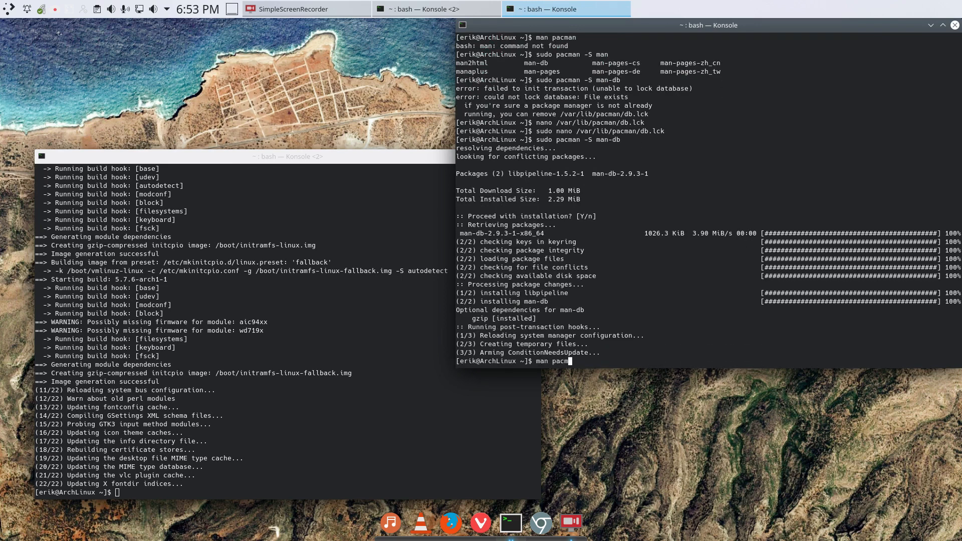
key("Return")
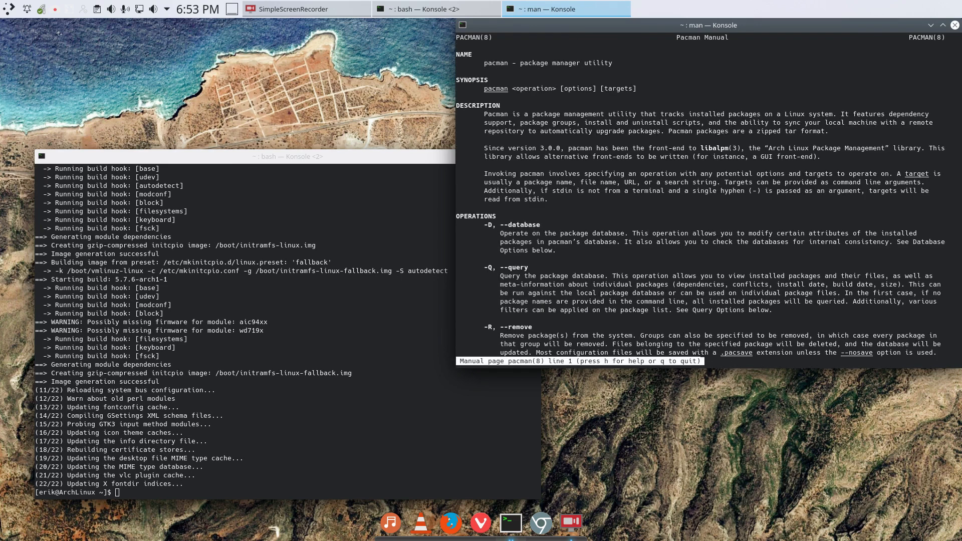
scroll("down", 3)
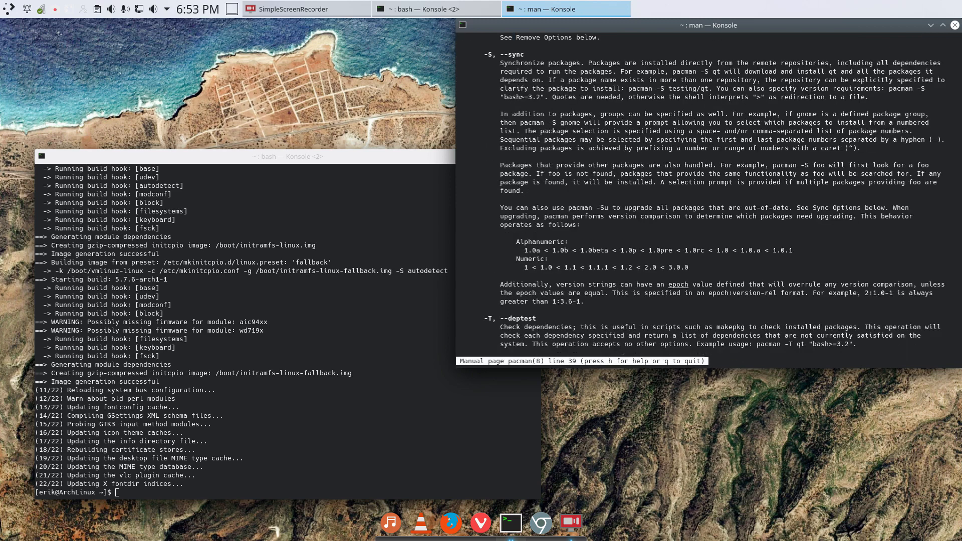
scroll("down", 3)
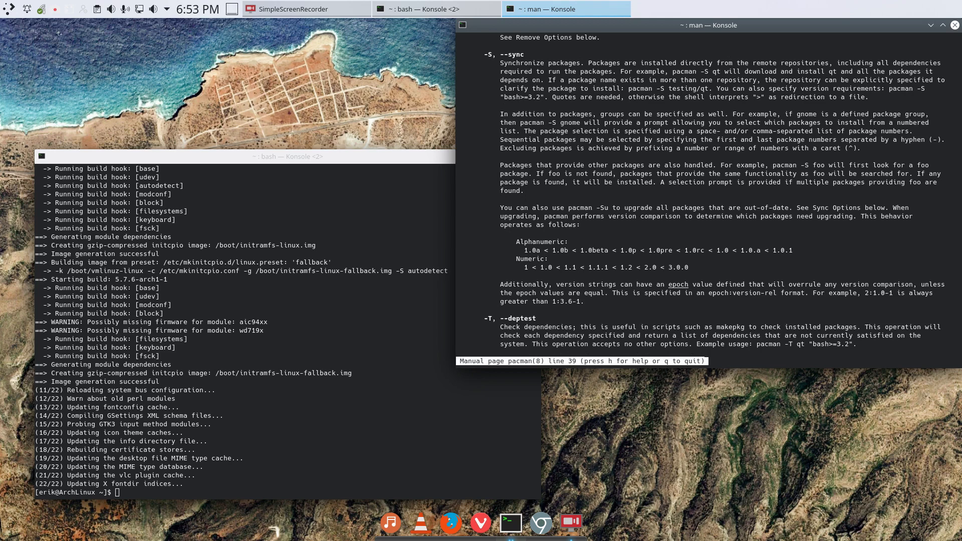
scroll("down", 3)
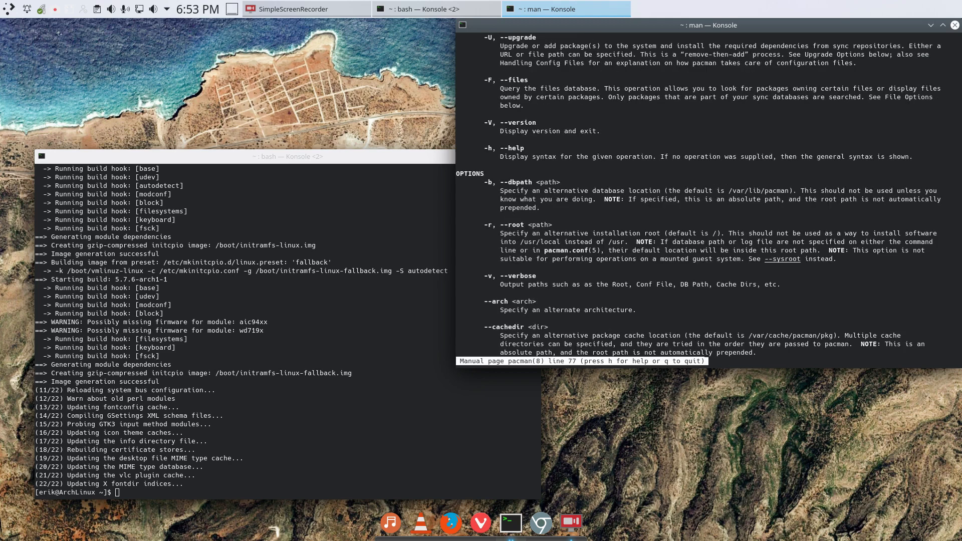
scroll("down", 3)
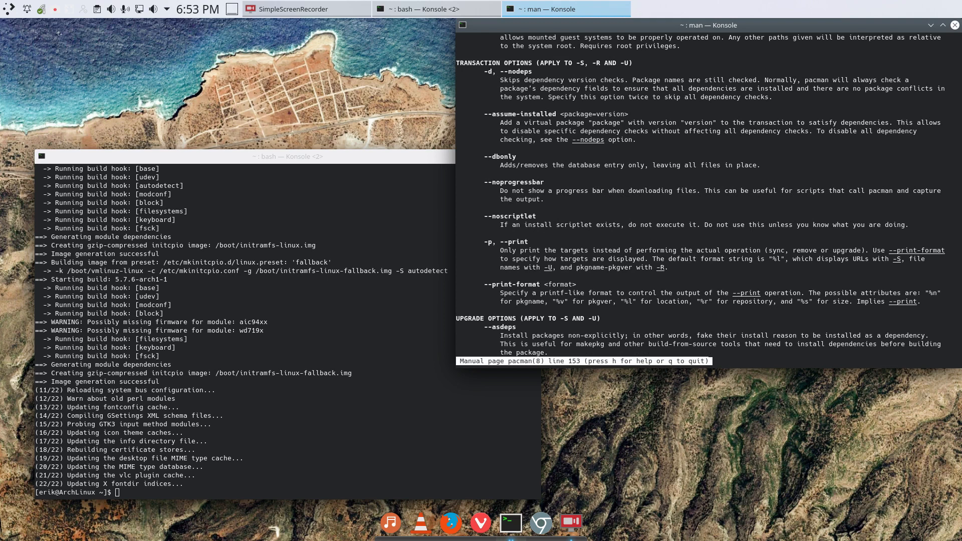
scroll("down", 3)
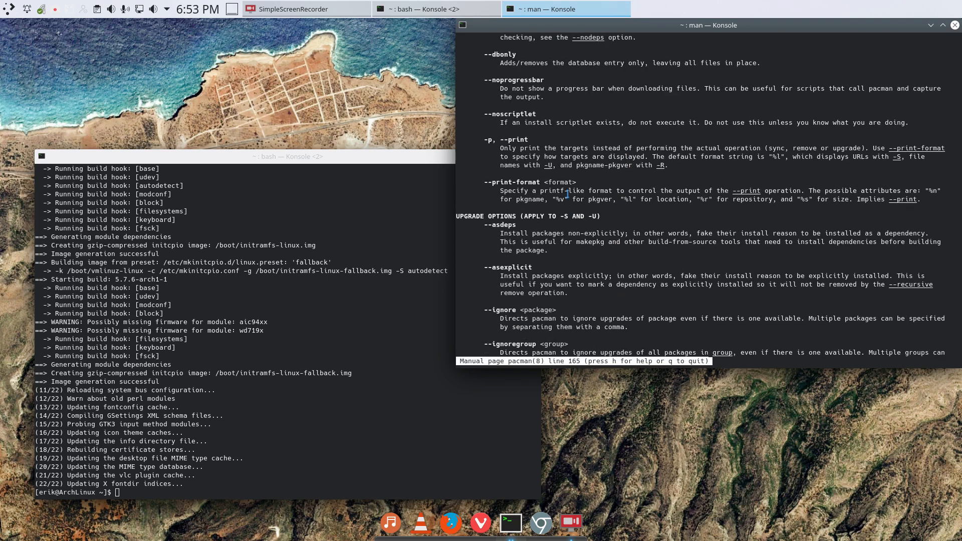
scroll("down", 3)
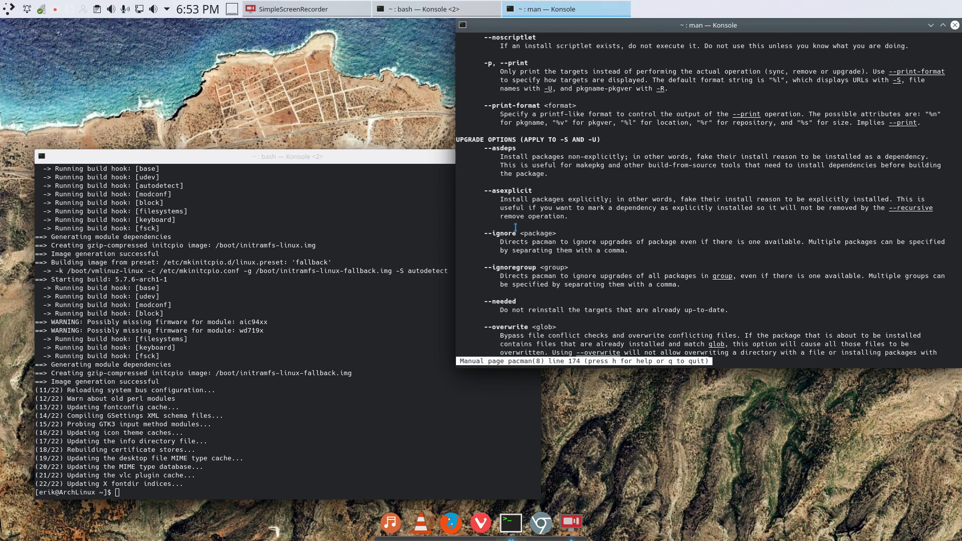
scroll("down", 3)
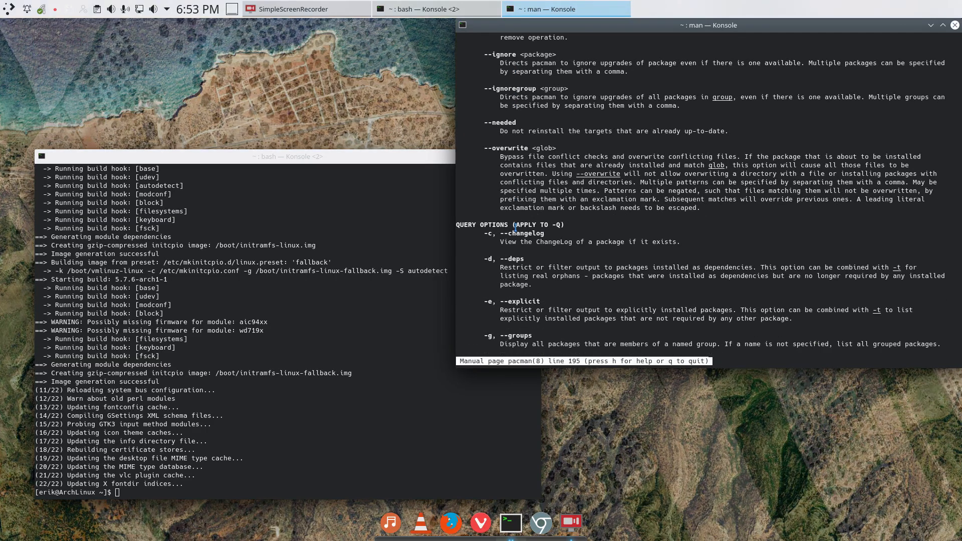
scroll("down", 3)
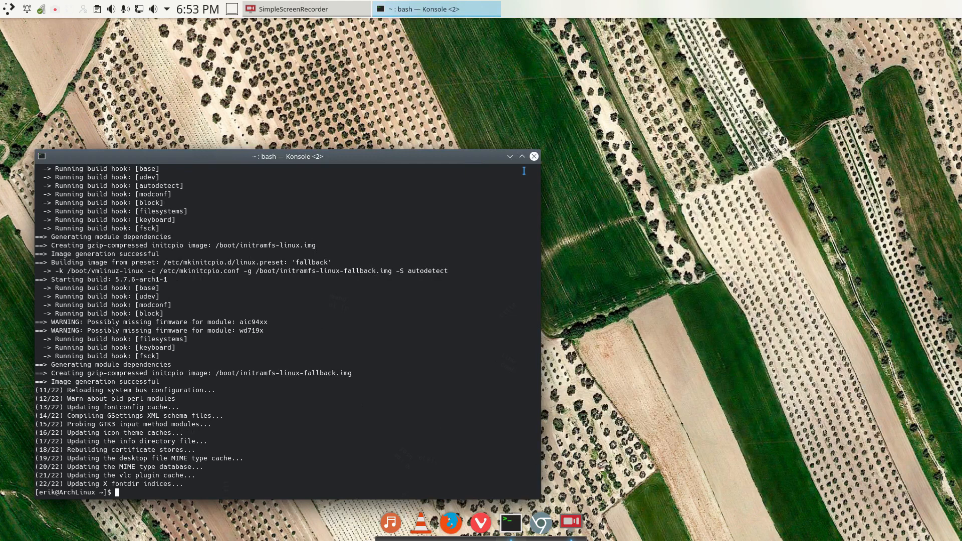
mouse_move(414, 321)
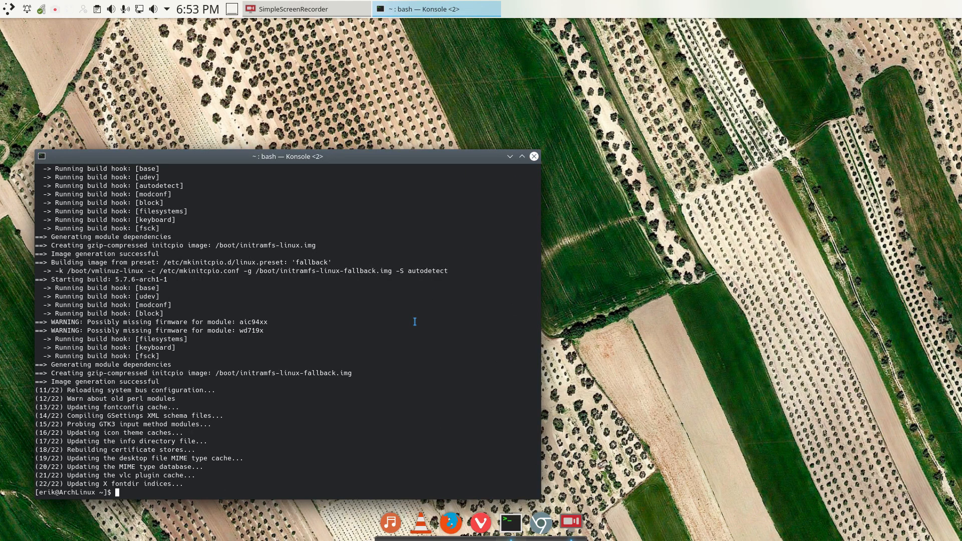
Show pacman -h help, install man-pages 5.07-1, and start typing a man command
type("pacman -h")
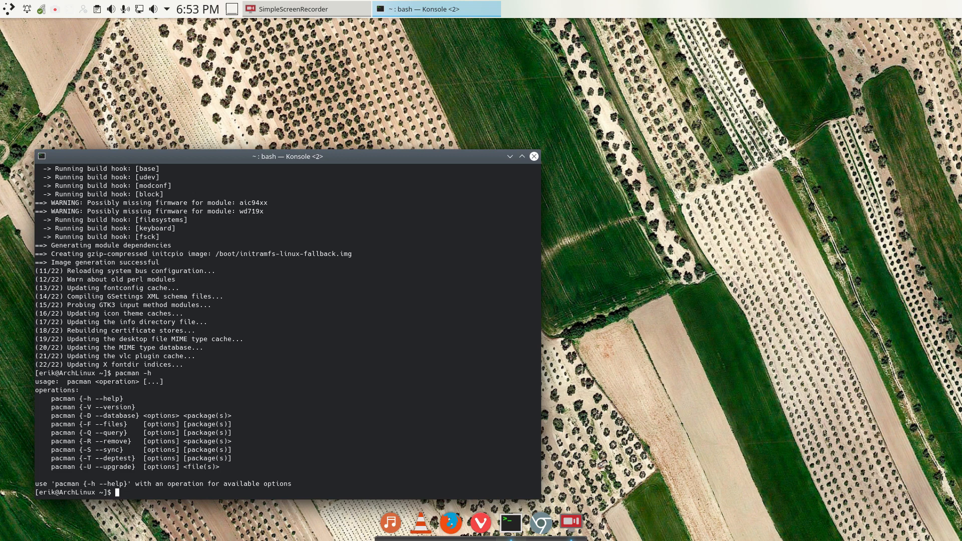
type("man pacman")
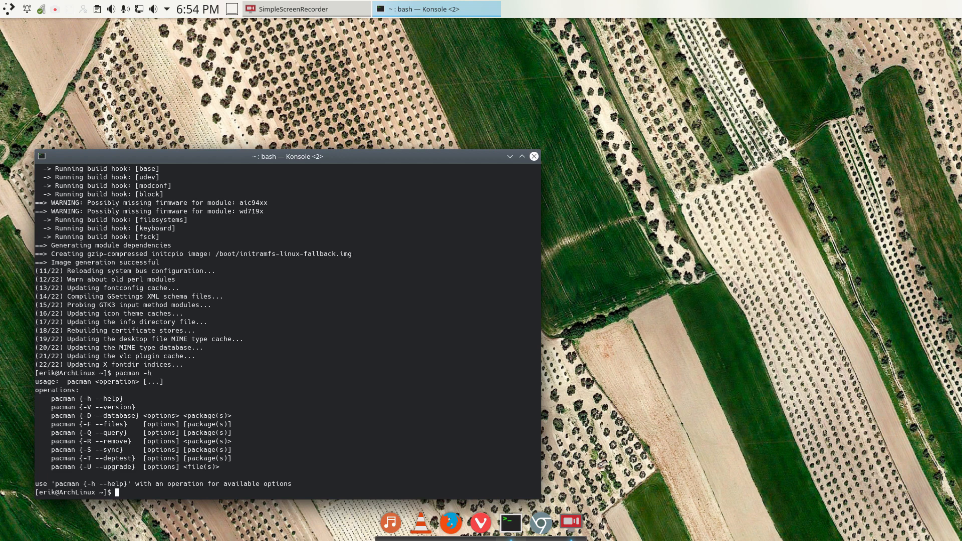
type("last -F")
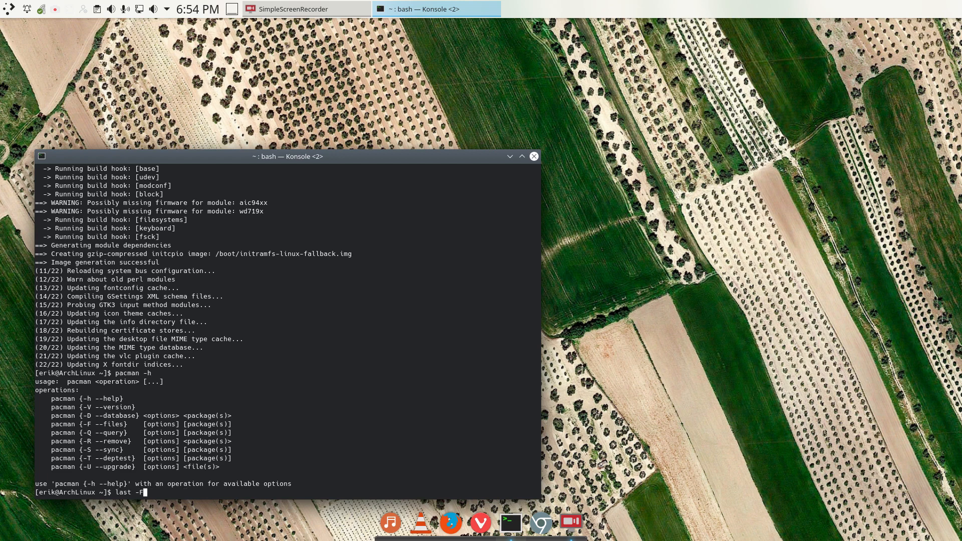
type("--help")
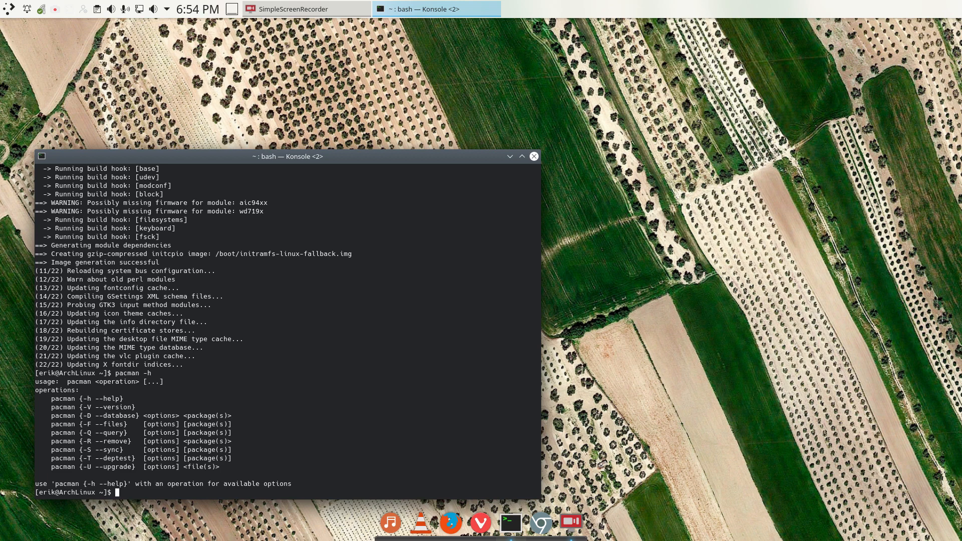
type("sudo pa")
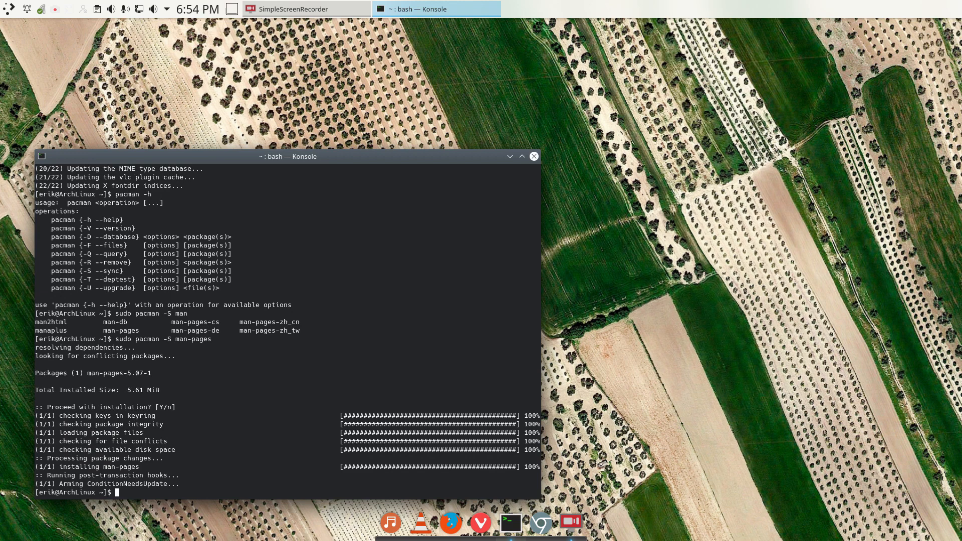
type("man")
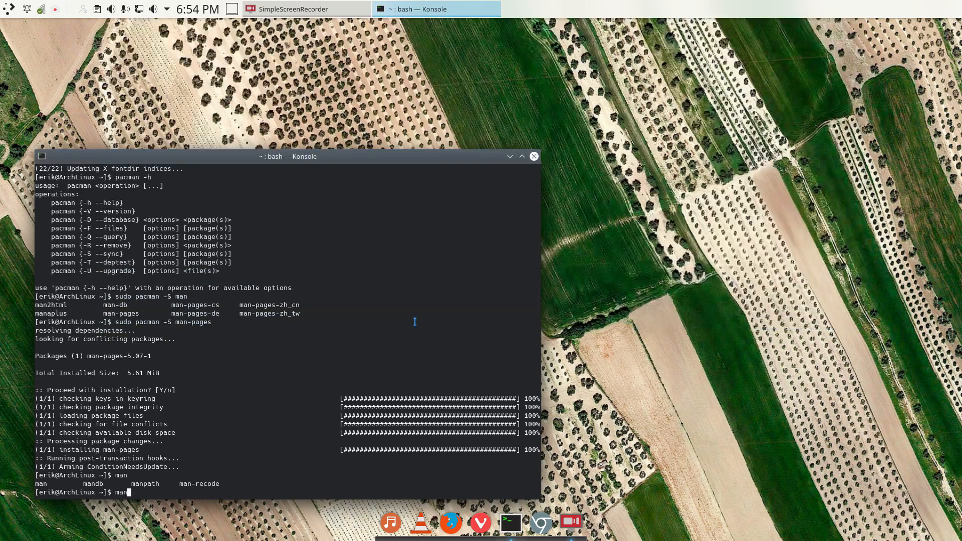
mouse_move(534, 156)
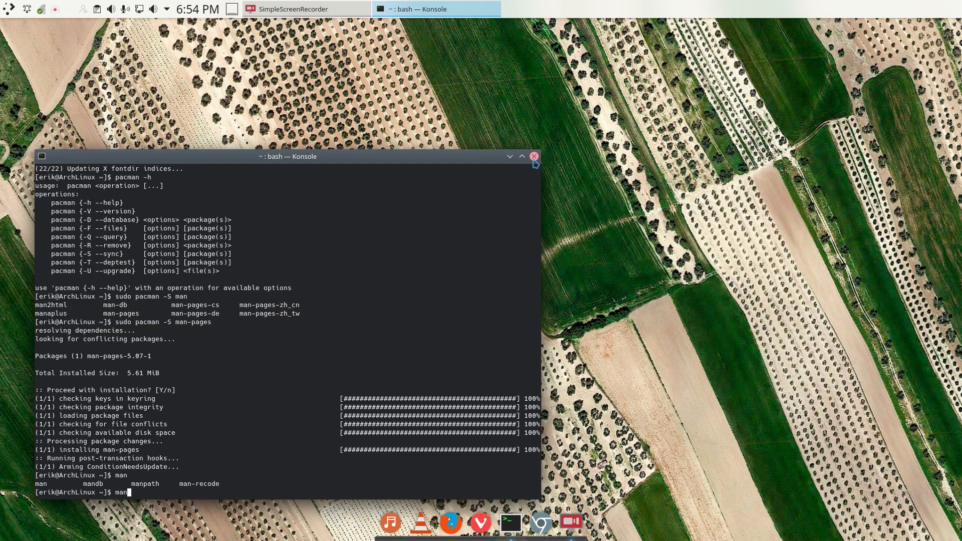
In a new terminal, run yay -Syu with the sudo password and find nothing to upgrade
left_click(534, 157)
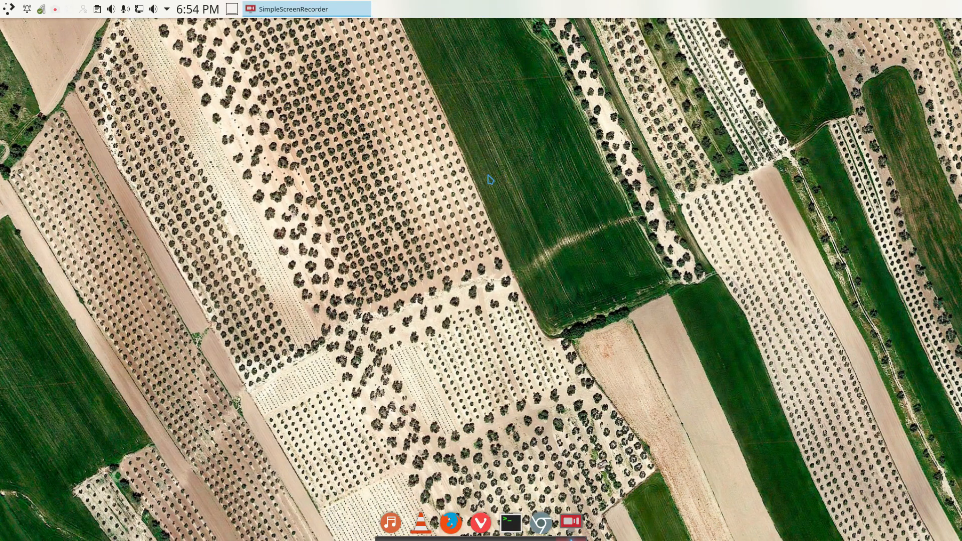
left_click(510, 523)
type("yay")
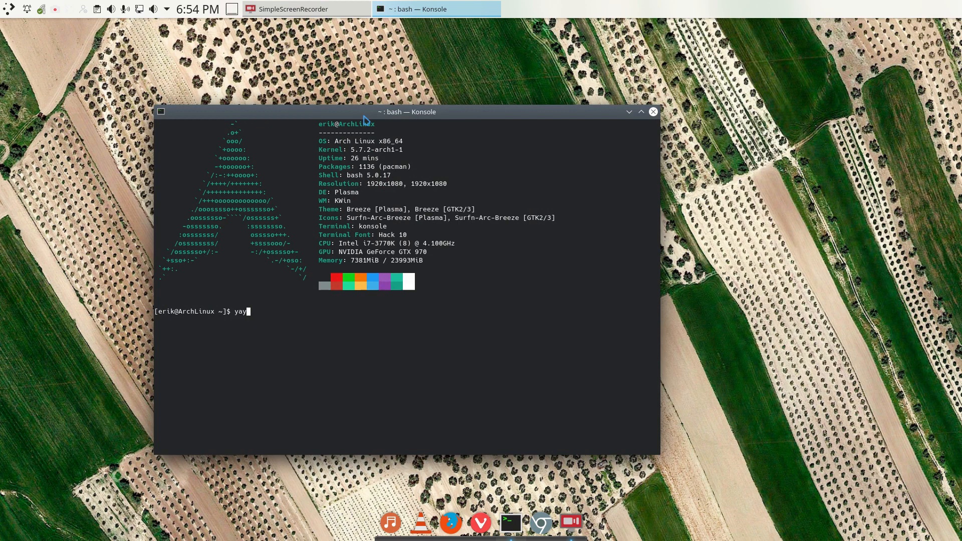
key("Tab")
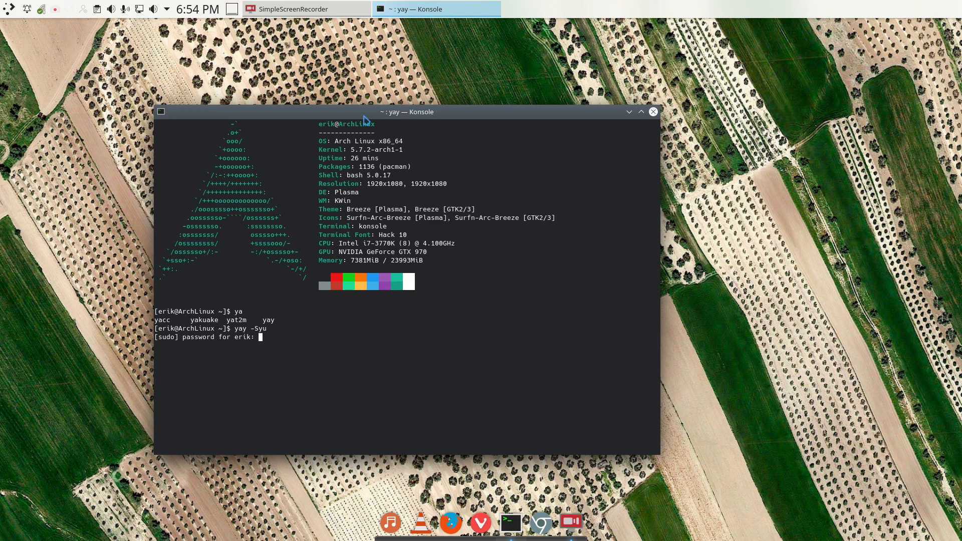
key("Return")
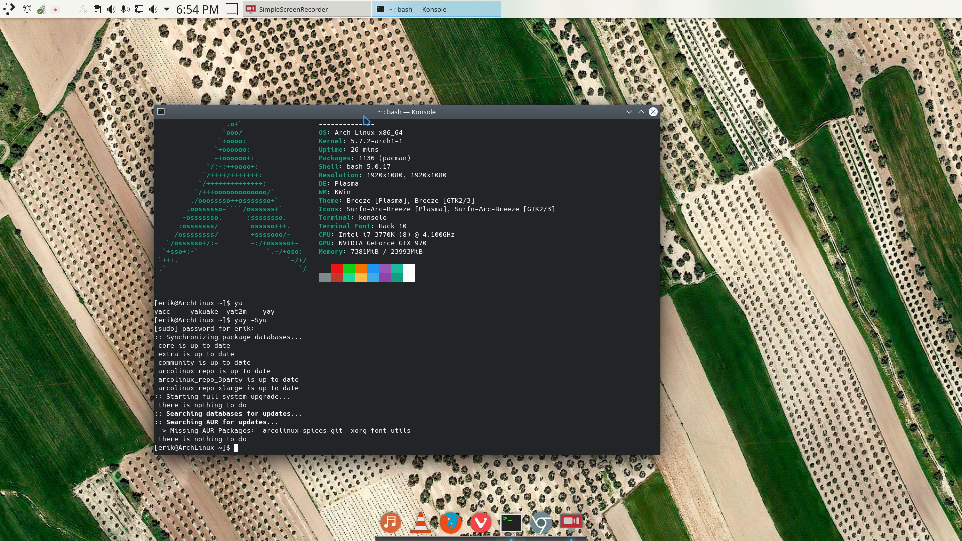
Remove xorg-font-utils with sudo pacman -Rs, recheck with yay -Syu, then mistype update
type("sudo pacman")
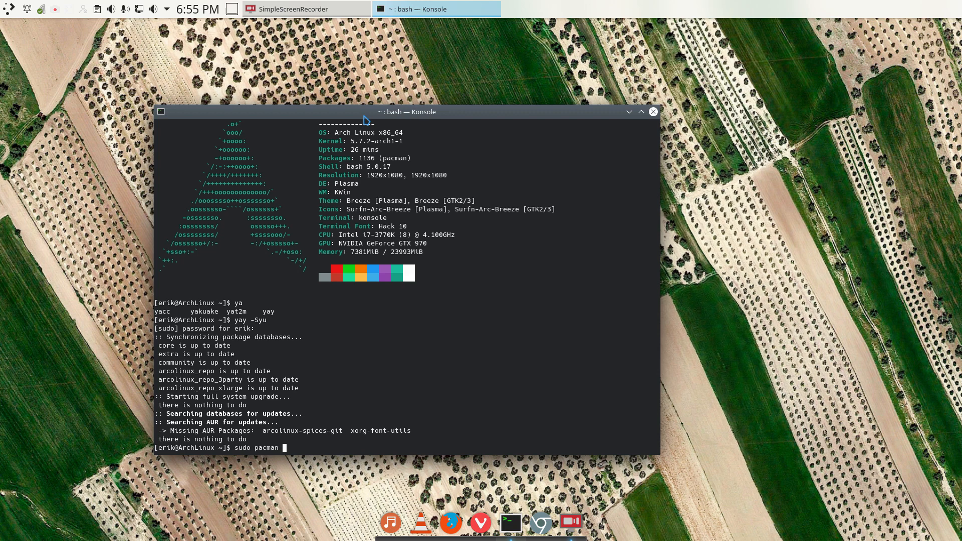
type("-R")
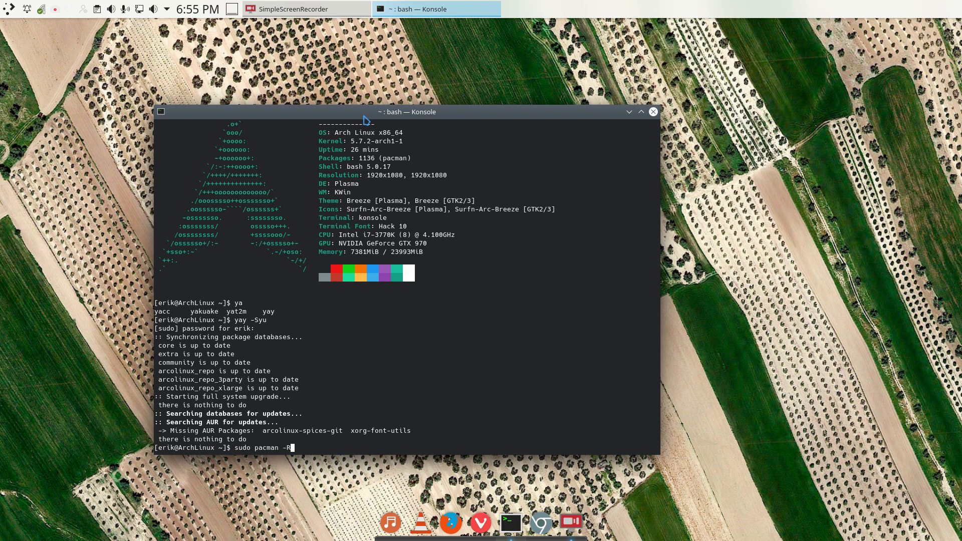
type("s")
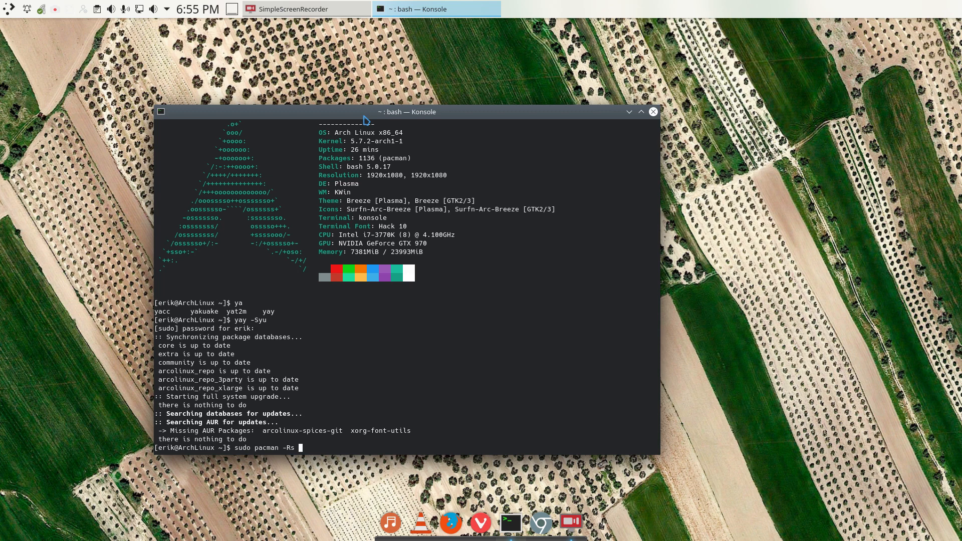
type("xorg")
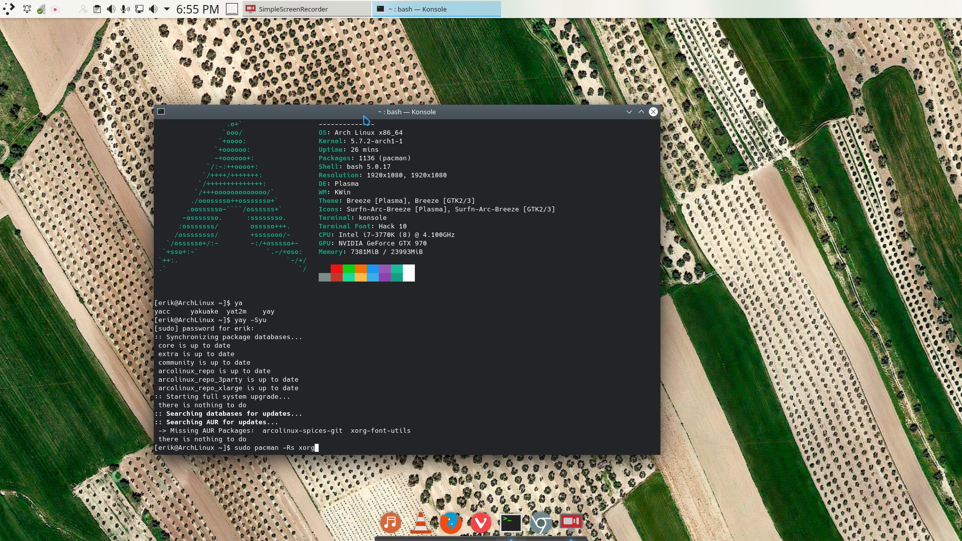
type("-font-utils")
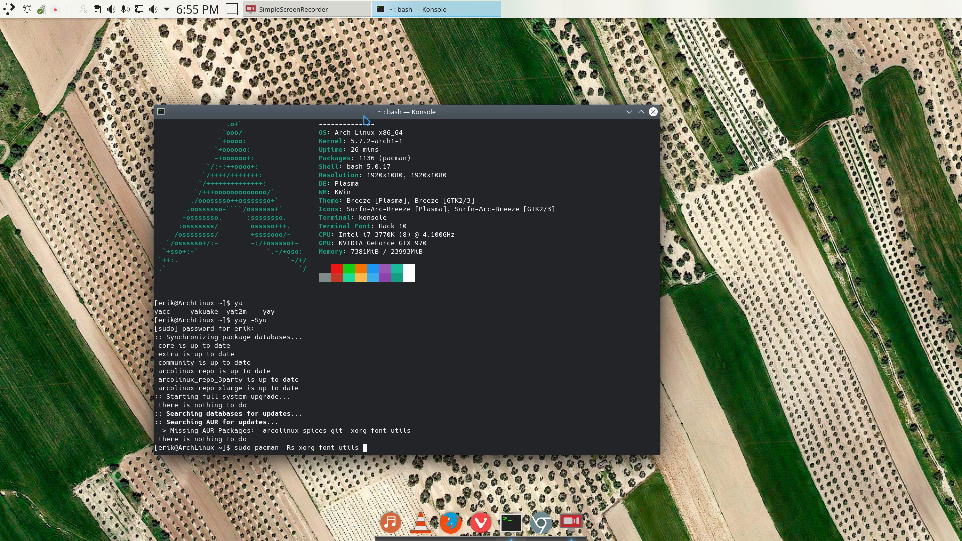
key("Return")
type("yay -Sy")
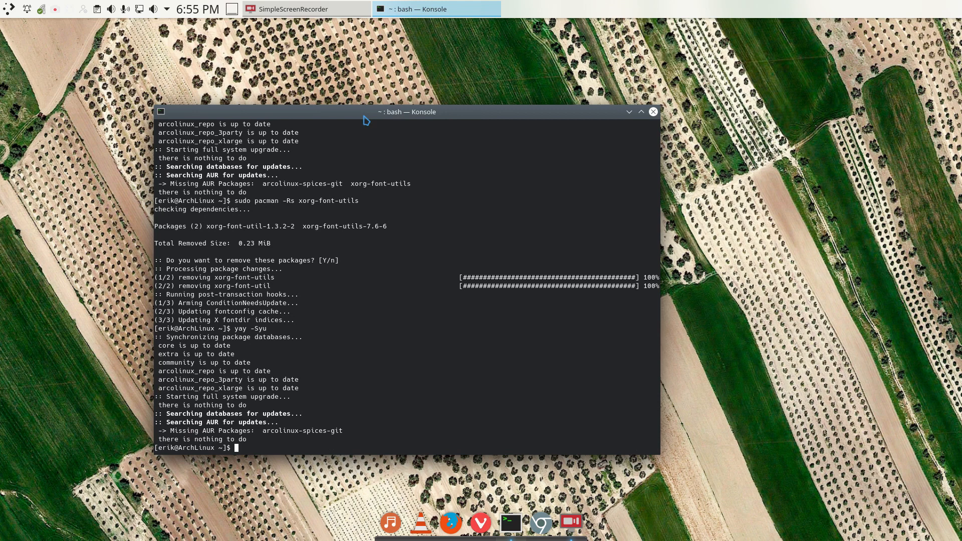
type("upate")
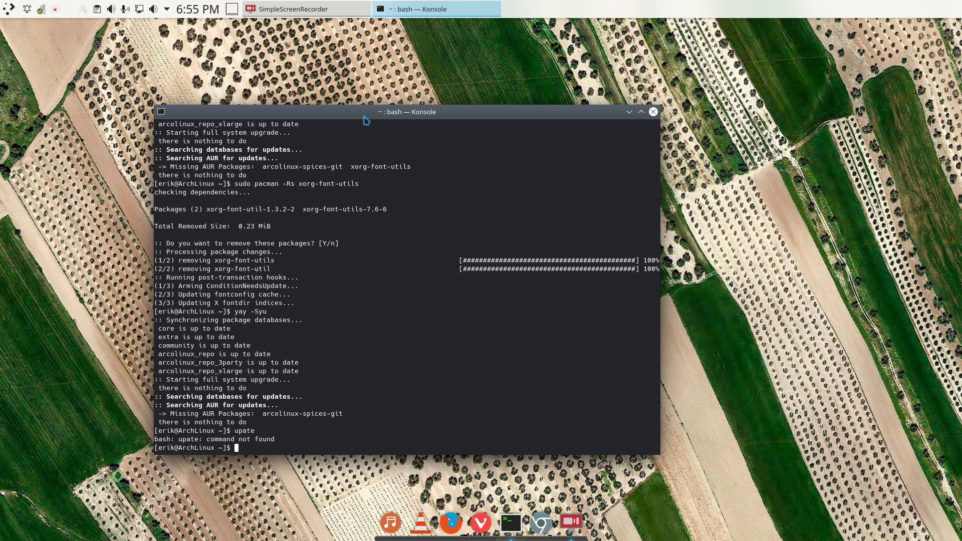
Force-refresh databases with pacman -Syyu (nothing to upgrade) and reinstall spotify 1.1.10.546-4
type("sudo pacman -Syyu")
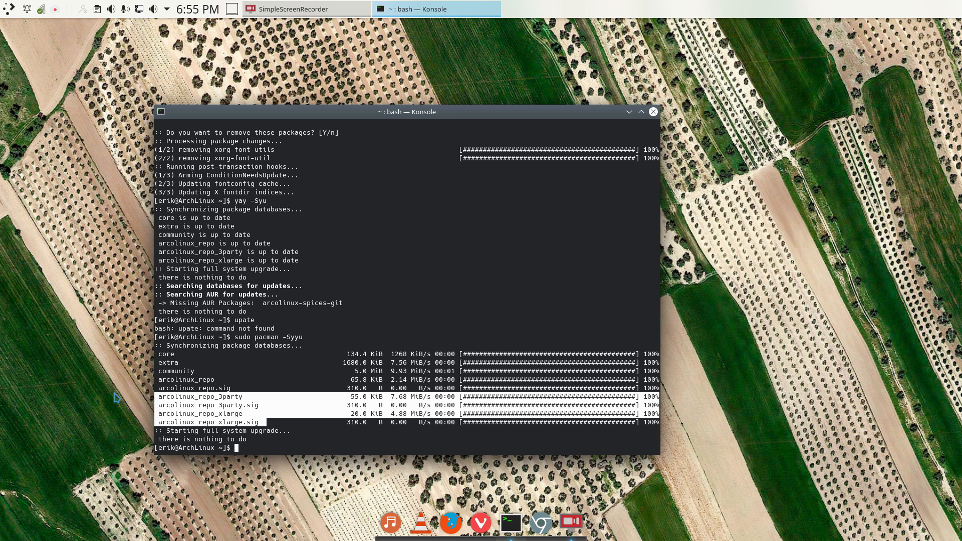
type("sudo pacman -S spotify")
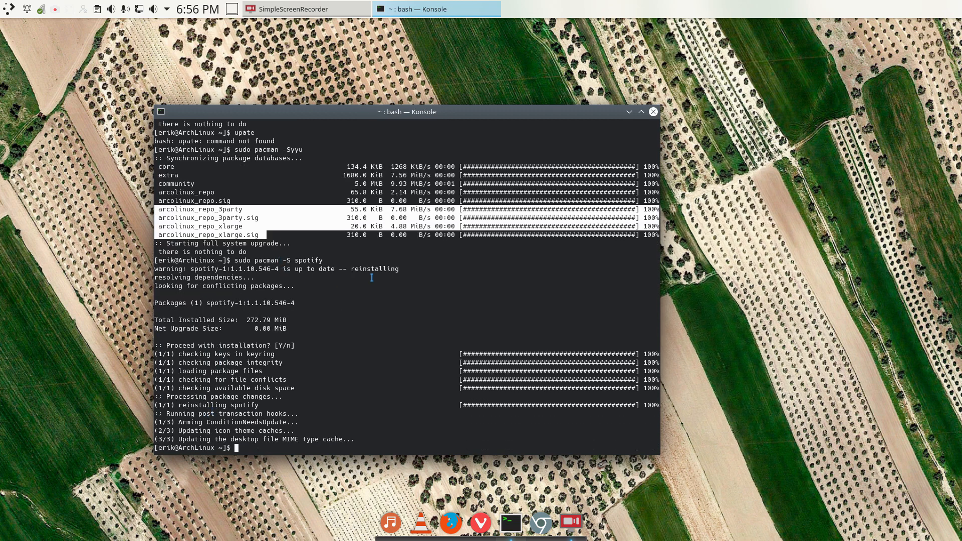
mouse_move(274, 376)
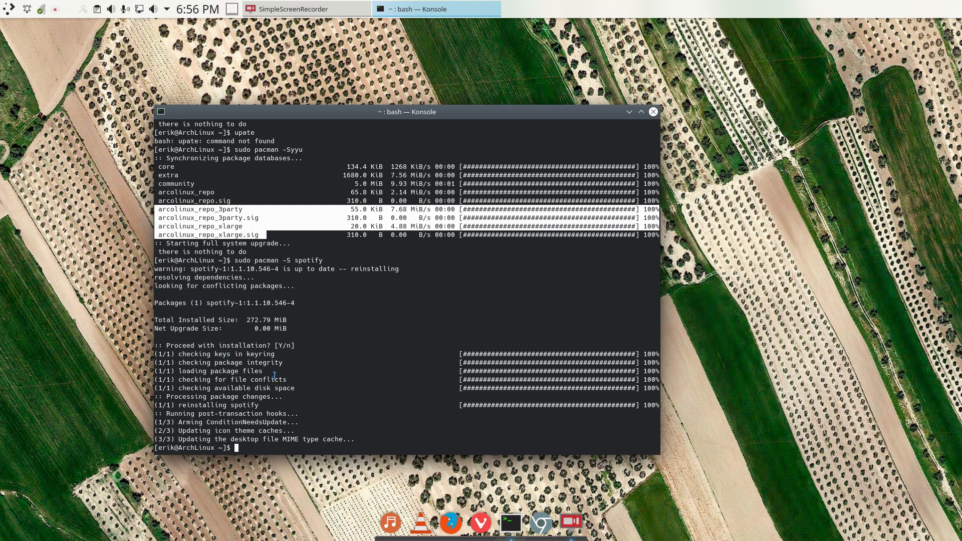
type("yay s")
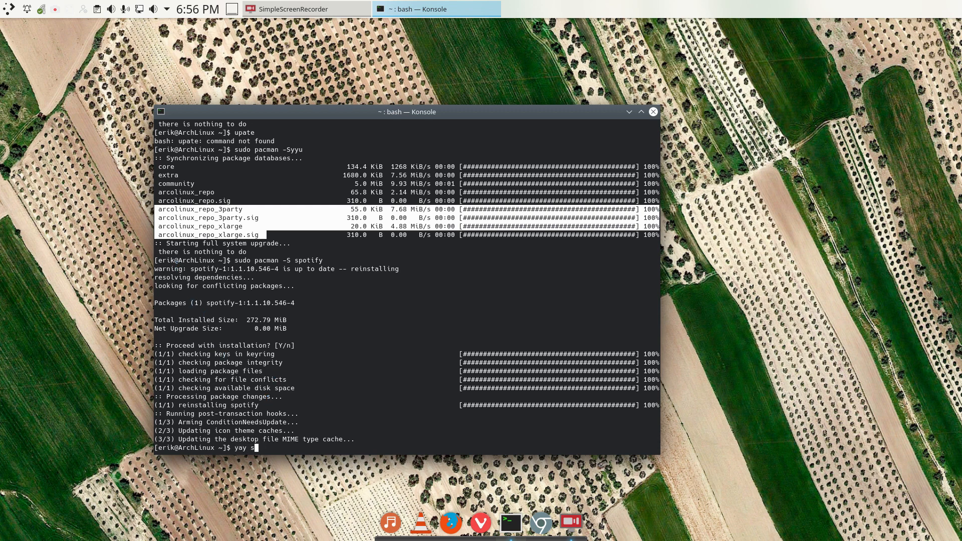
Search with yay spotify, review the 18 matches, and abort the install prompt
type("potify")
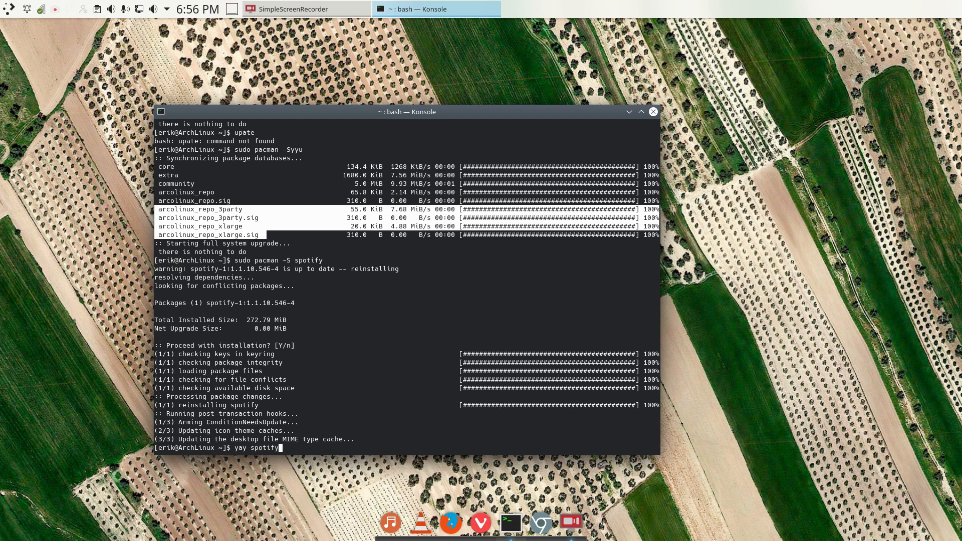
key("Return")
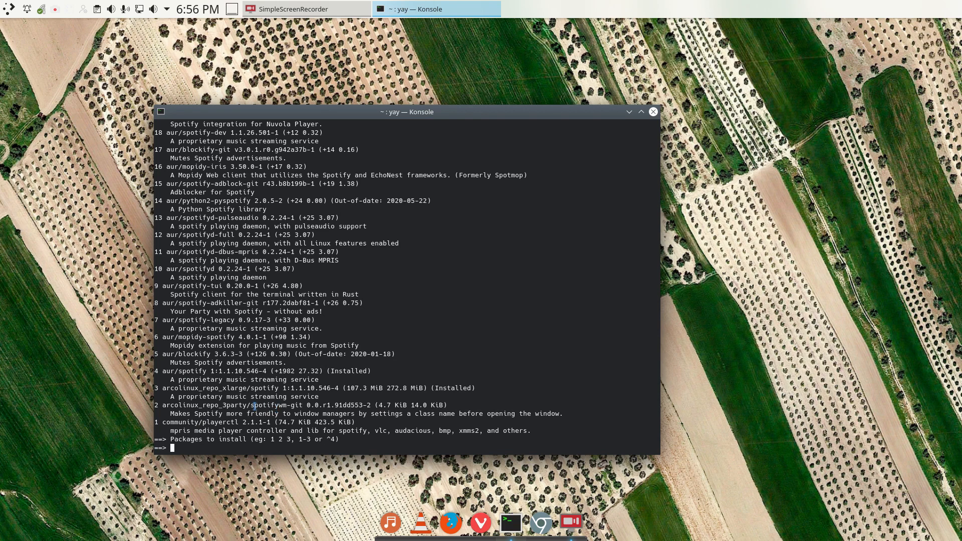
double_click(277, 405)
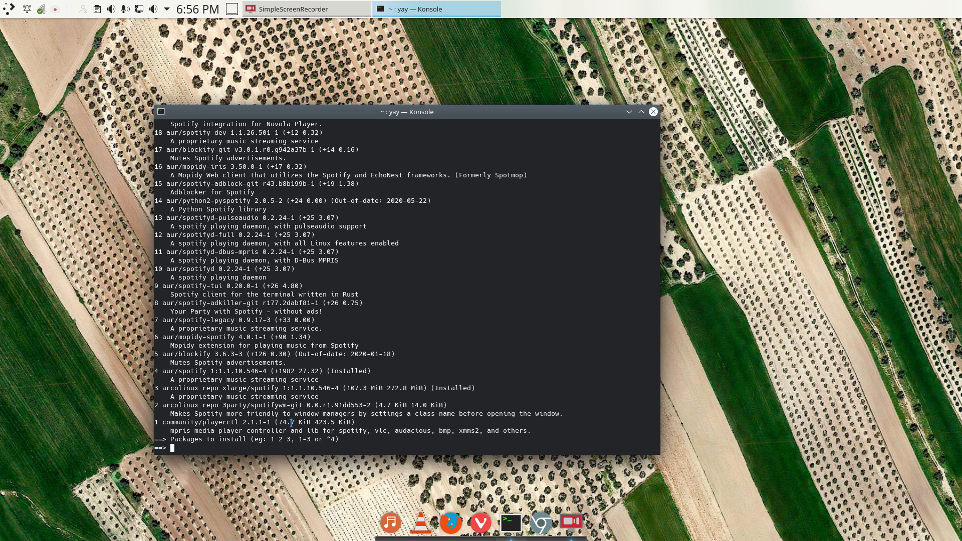
double_click(437, 413)
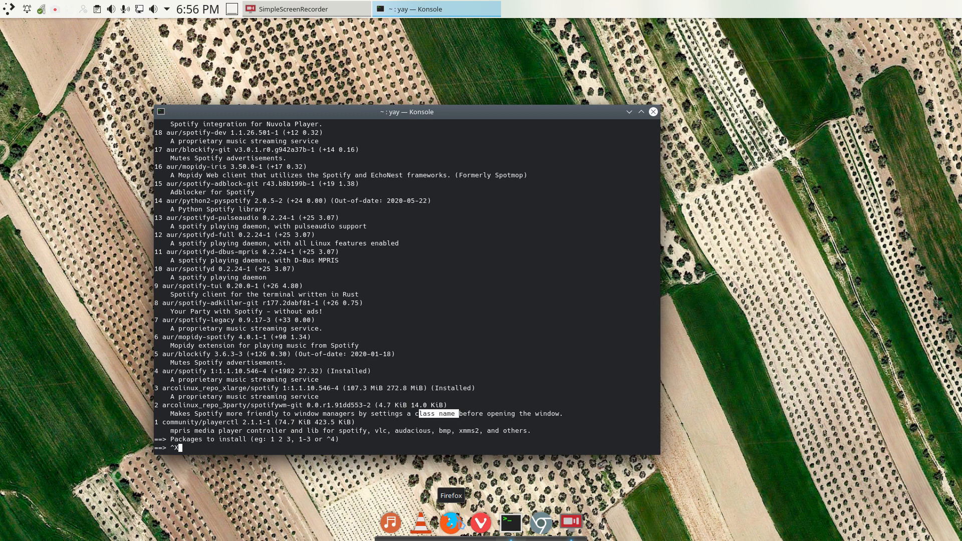
key("ctrl+c")
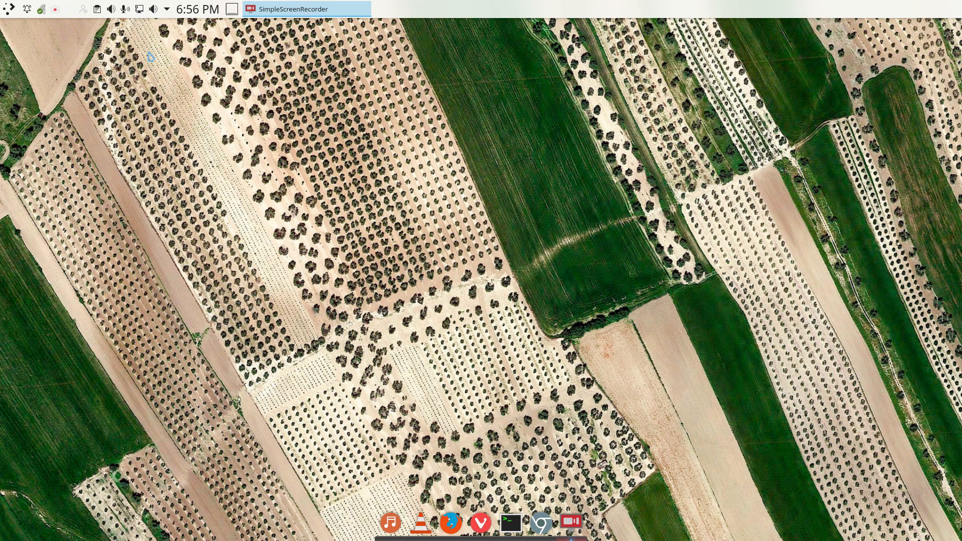
Switch the wallpaper in Variety to the sunset lakeside pier and launch Konsole
left_click(168, 9)
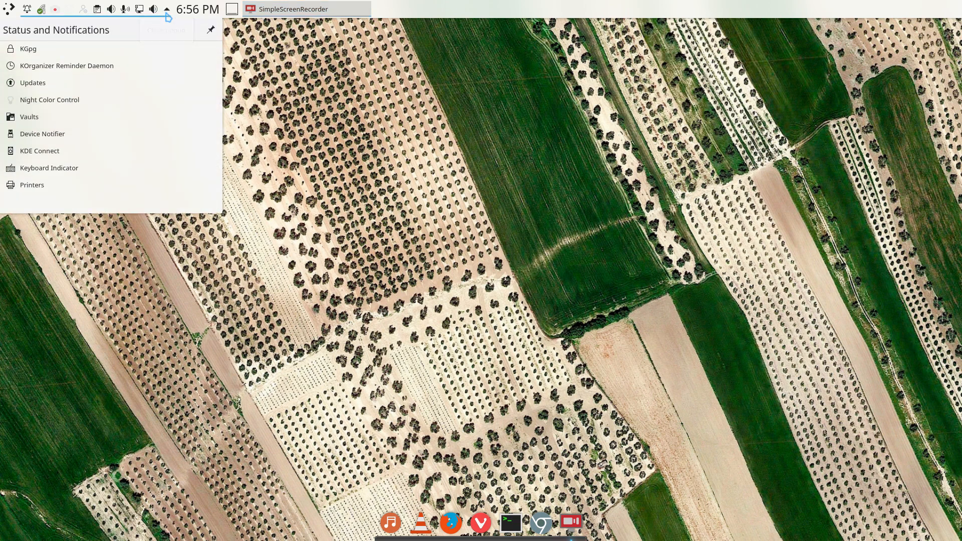
mouse_move(167, 104)
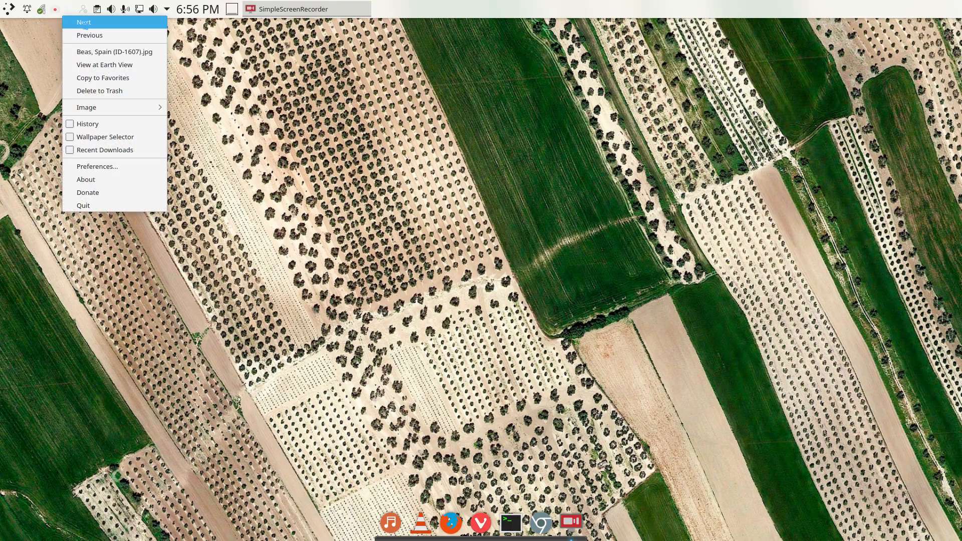
left_click(84, 22)
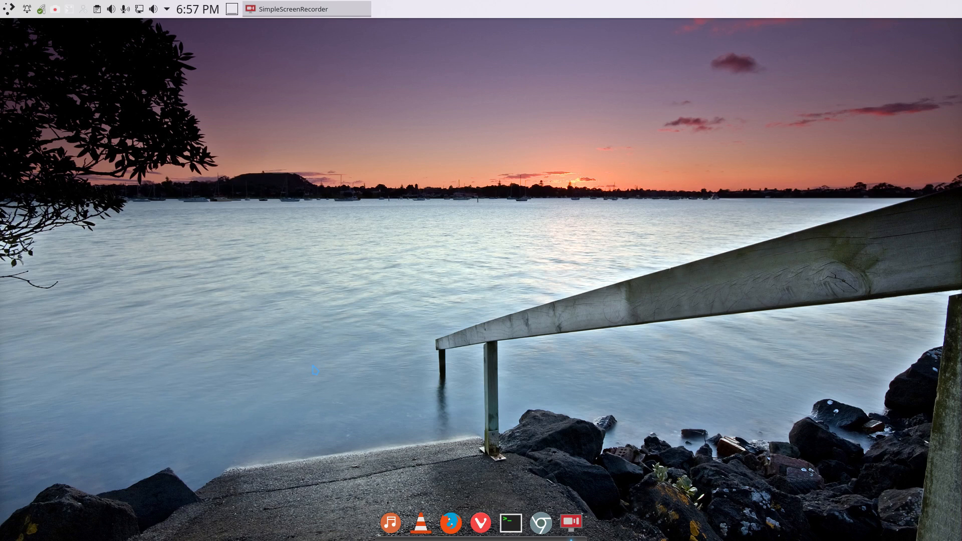
mouse_move(311, 285)
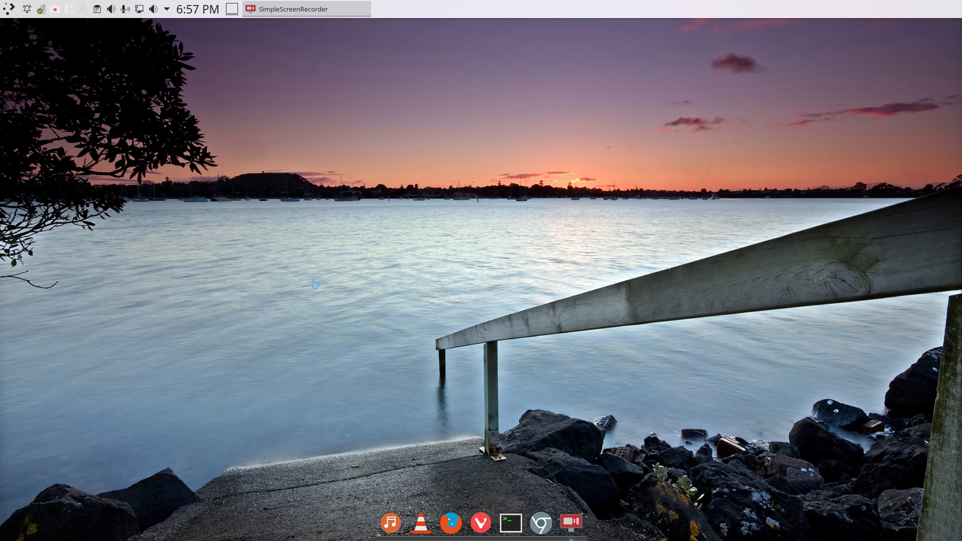
left_click(510, 523)
type("update")
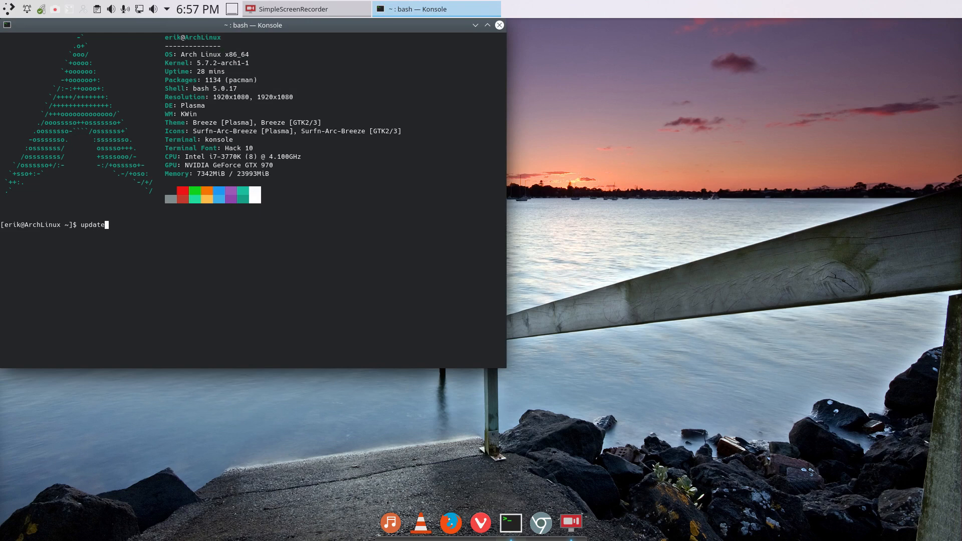
mouse_move(275, 244)
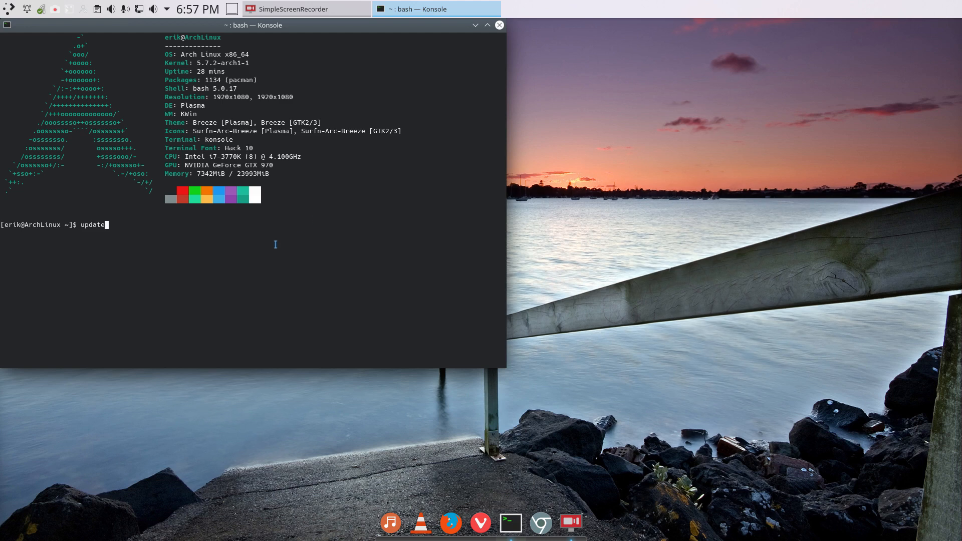